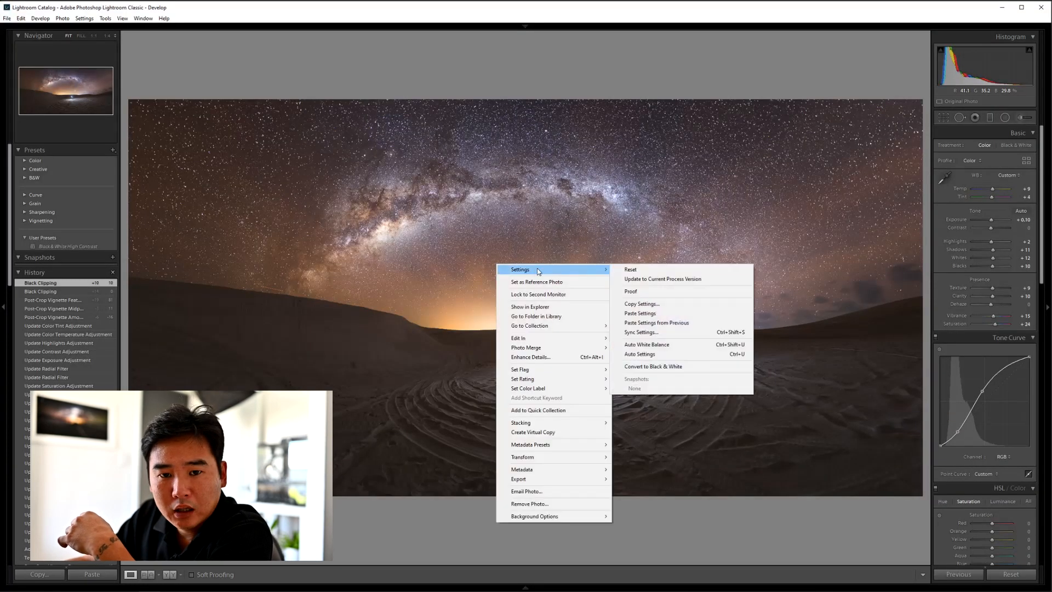
{"action": "mouse_move", "coordinate": [524, 338]}
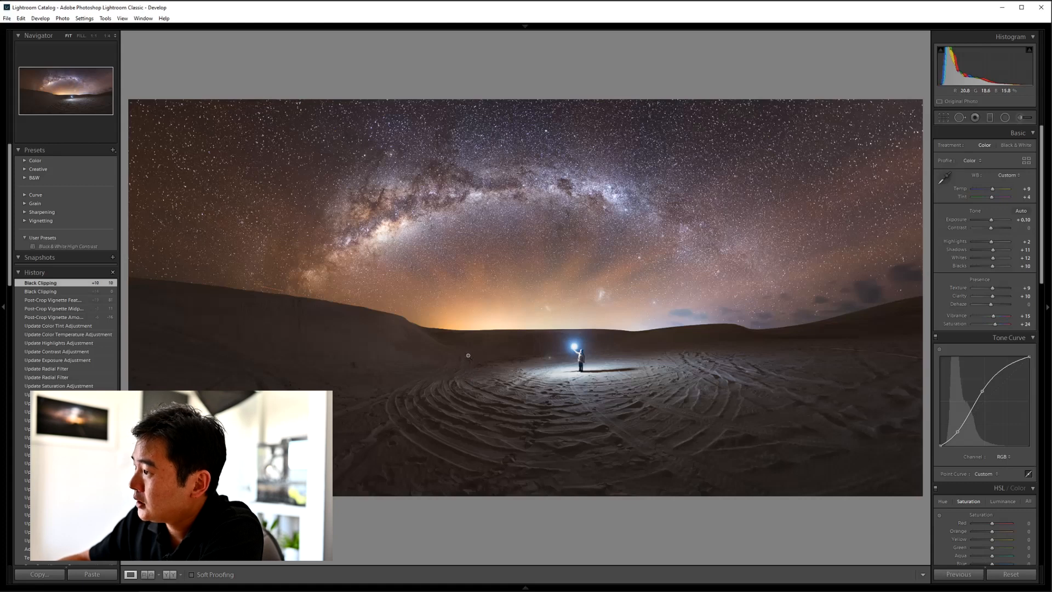
{"action": "mouse_move", "coordinate": [513, 347]}
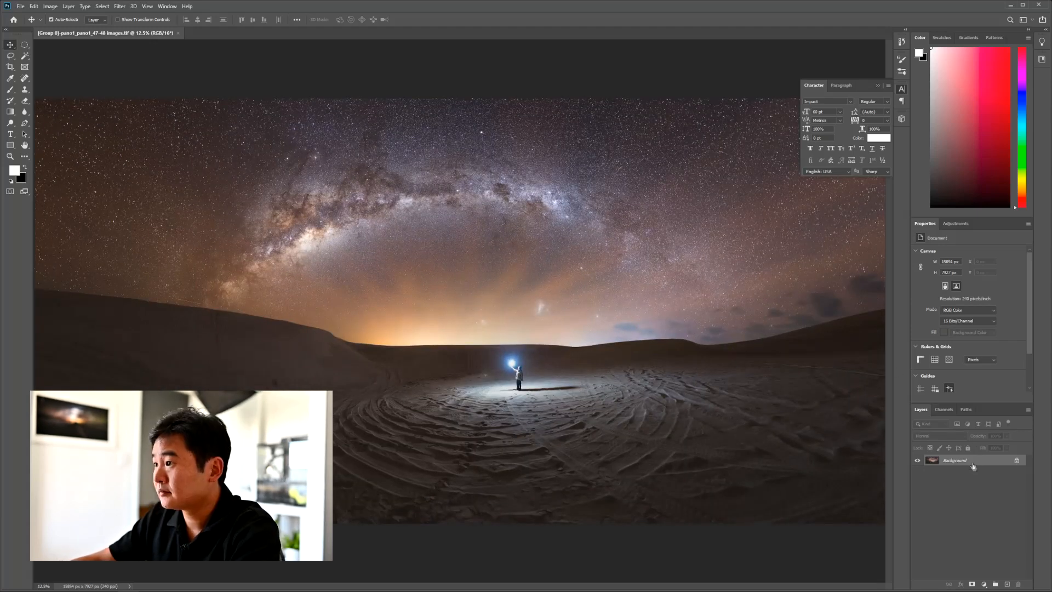
Step: Unlock the background as Layer 0, duplicate it four times and select Layer 0 copy
{"action": "double_click", "coordinate": [954, 459]}
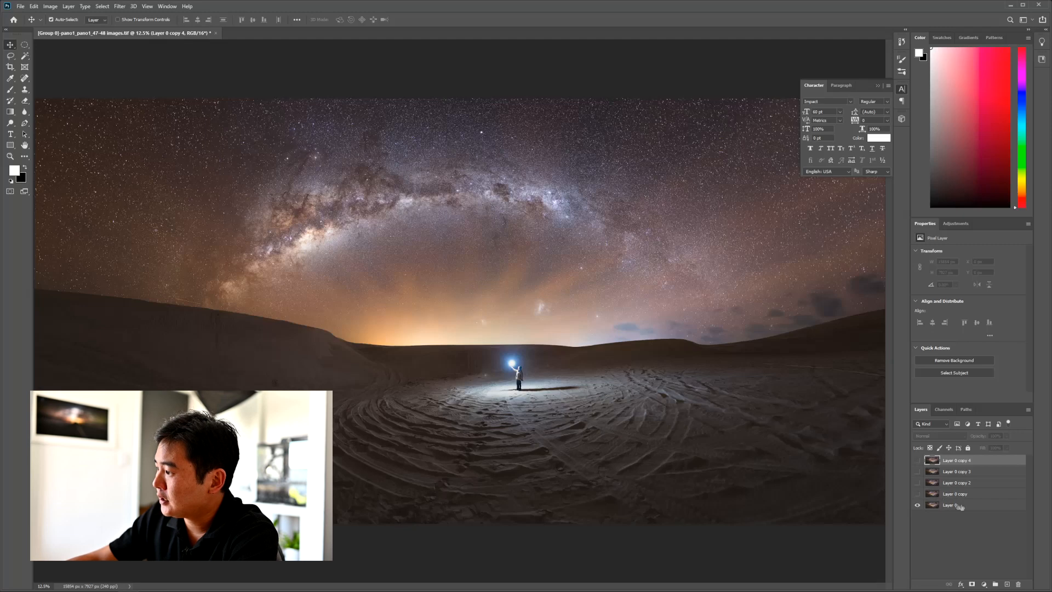
{"action": "left_click", "coordinate": [955, 504]}
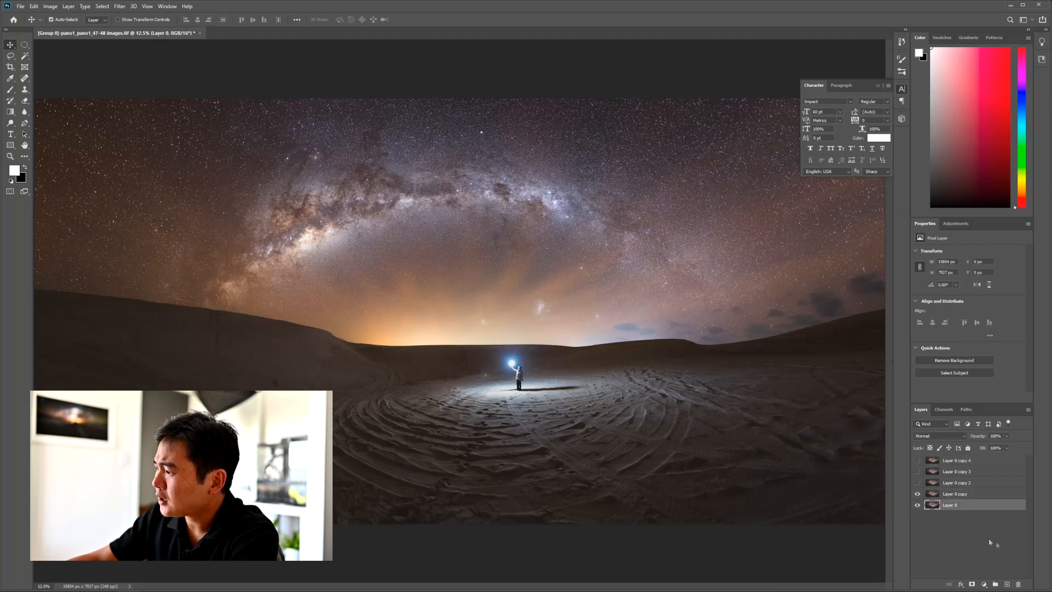
{"action": "mouse_move", "coordinate": [972, 521]}
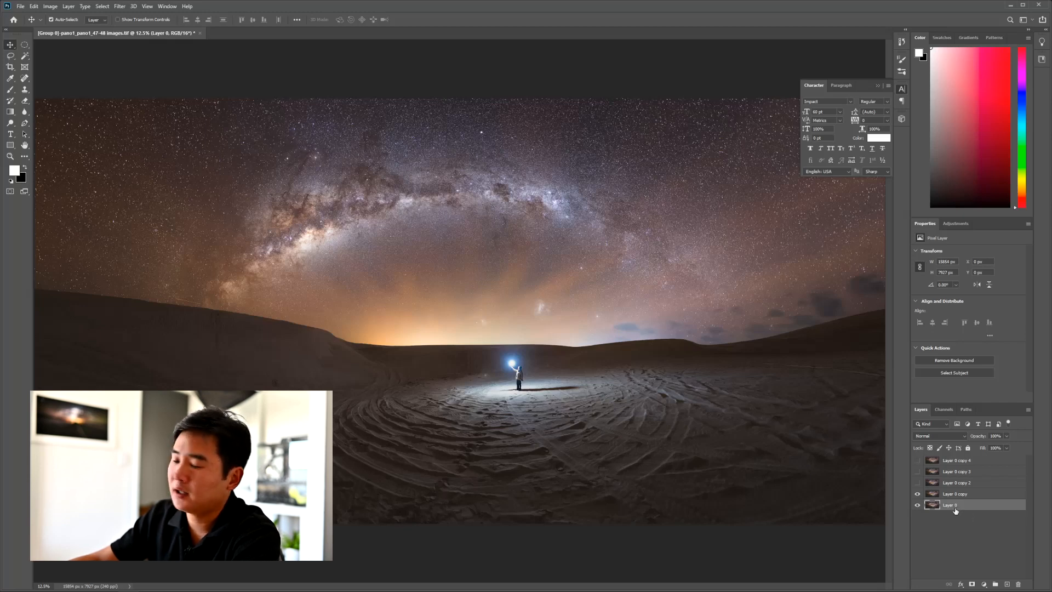
{"action": "left_click", "coordinate": [954, 494]}
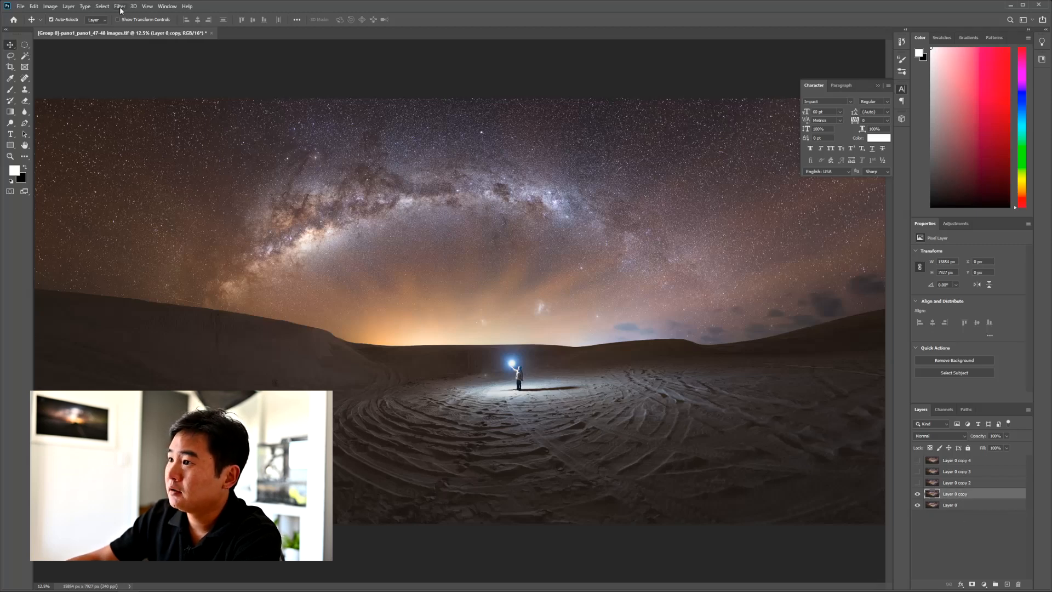
Step: Apply a 7-pixel Gaussian Blur to Layer 0 copy
{"action": "left_click", "coordinate": [119, 6]}
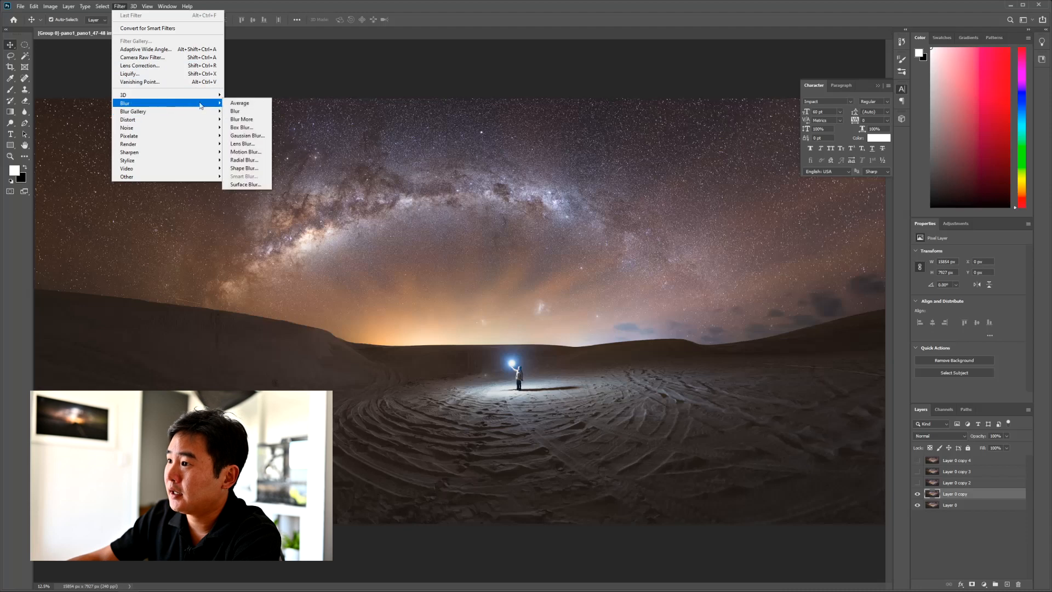
{"action": "left_click", "coordinate": [246, 135]}
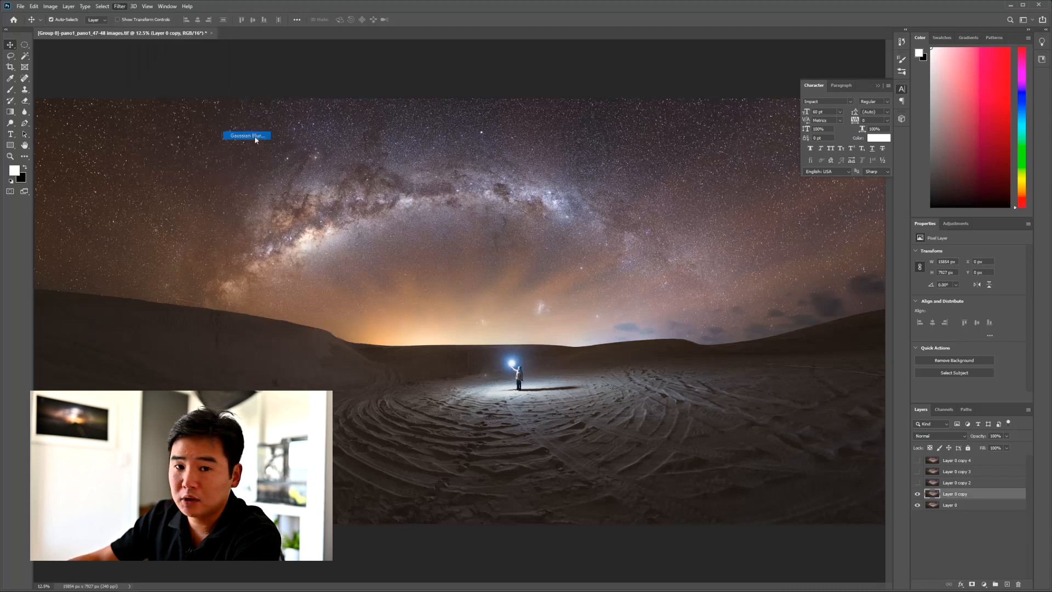
{"action": "left_click", "coordinate": [247, 135]}
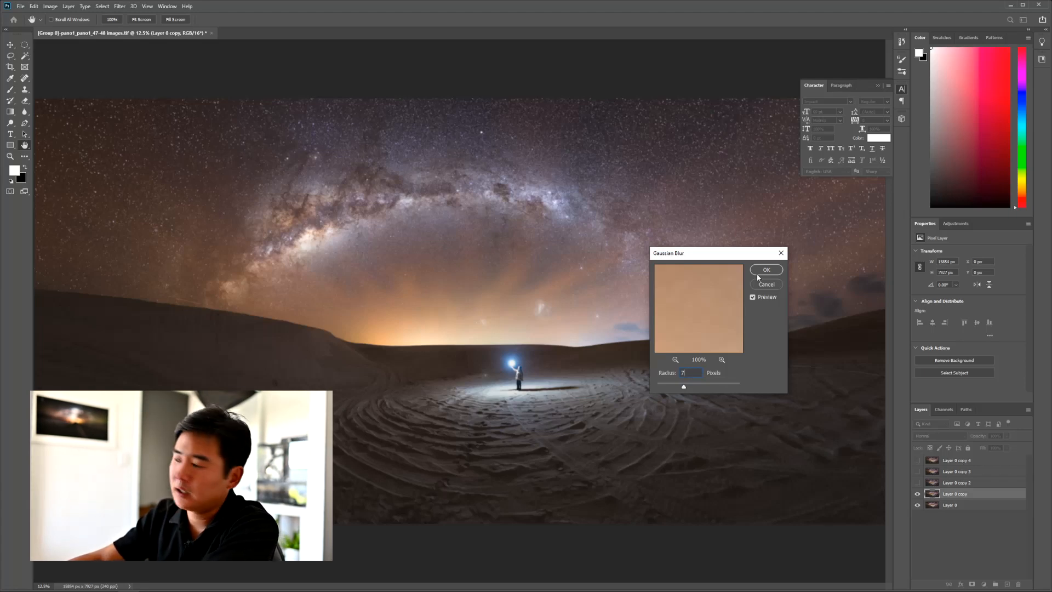
{"action": "left_click", "coordinate": [766, 269]}
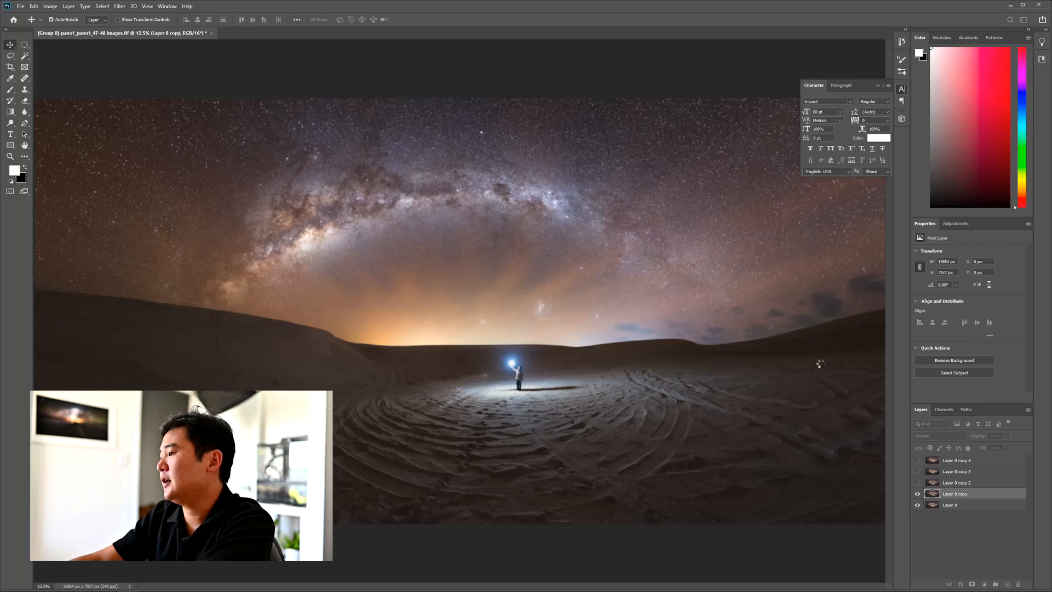
{"action": "mouse_move", "coordinate": [859, 382]}
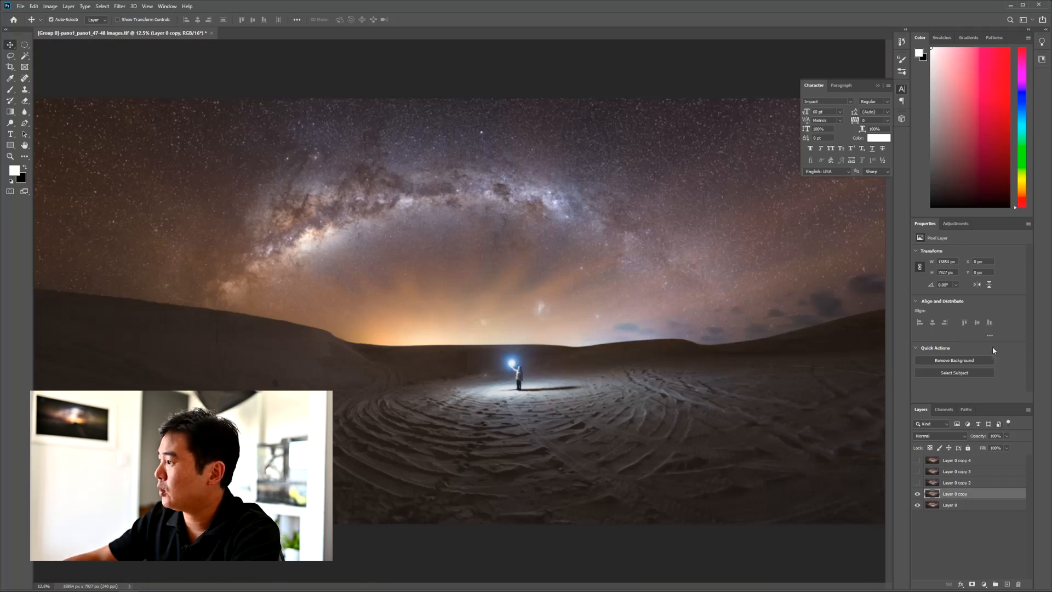
Step: Add a Black & White adjustment, brightening reds and yellows and darkening greens
{"action": "left_click", "coordinate": [956, 224]}
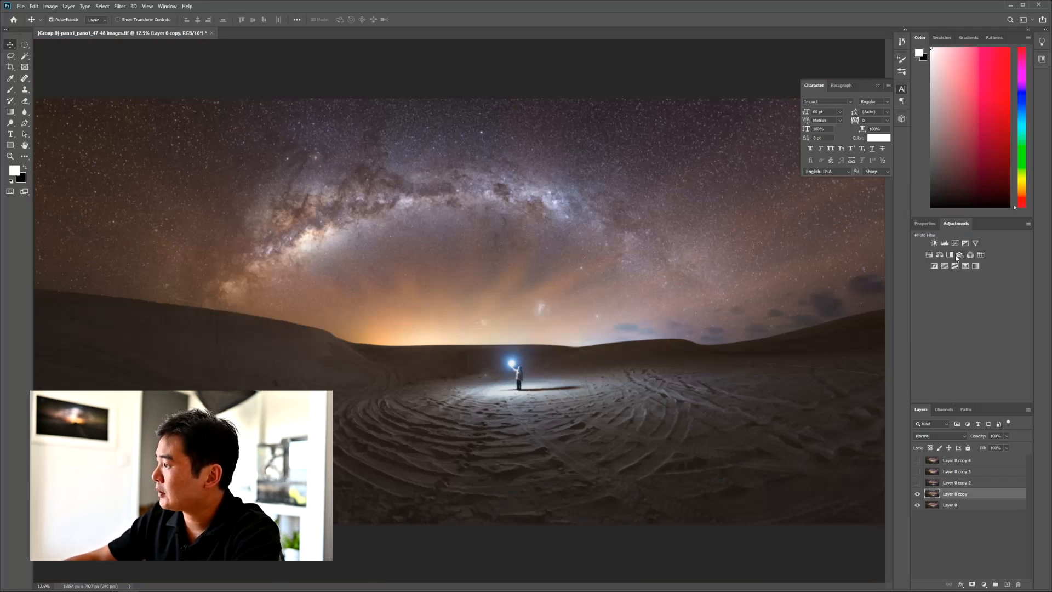
{"action": "left_click", "coordinate": [959, 255]}
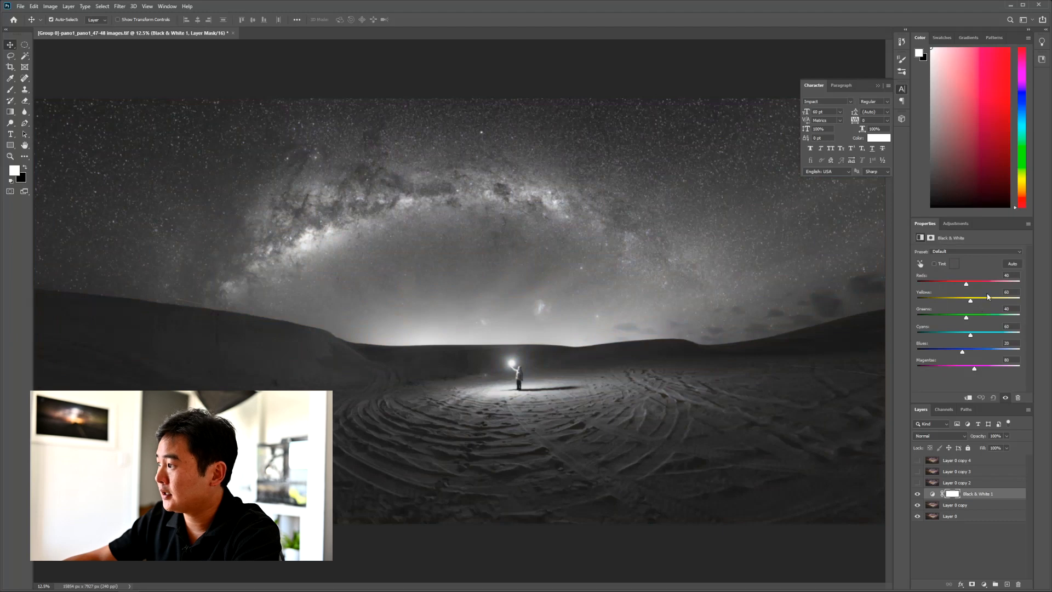
{"action": "left_click_drag", "start_coordinate": [967, 282], "coordinate": [975, 282]}
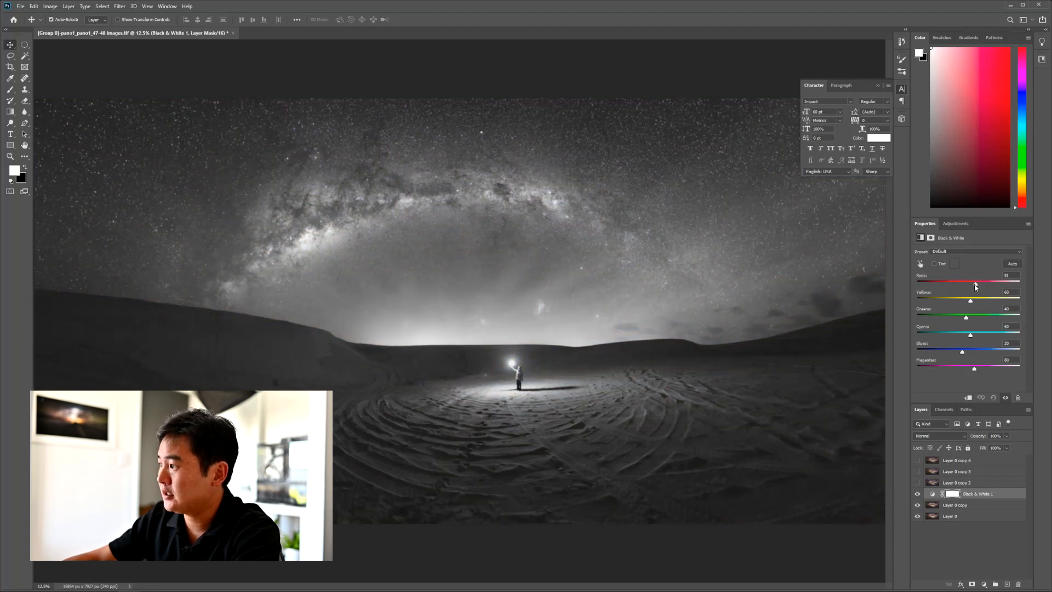
{"action": "left_click_drag", "start_coordinate": [975, 283], "coordinate": [971, 282]}
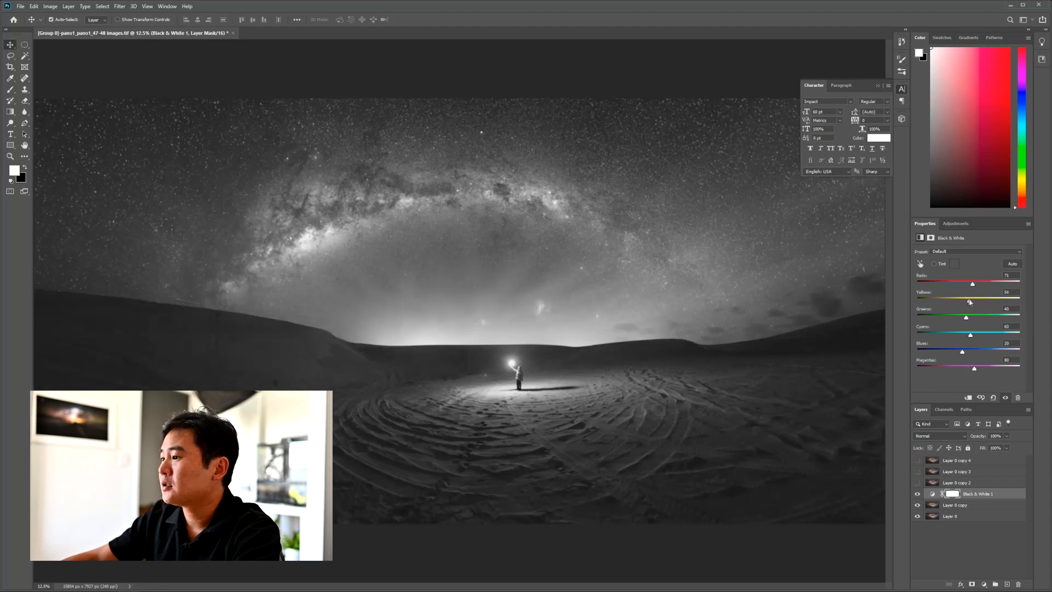
{"action": "left_click_drag", "start_coordinate": [969, 300], "coordinate": [973, 300]}
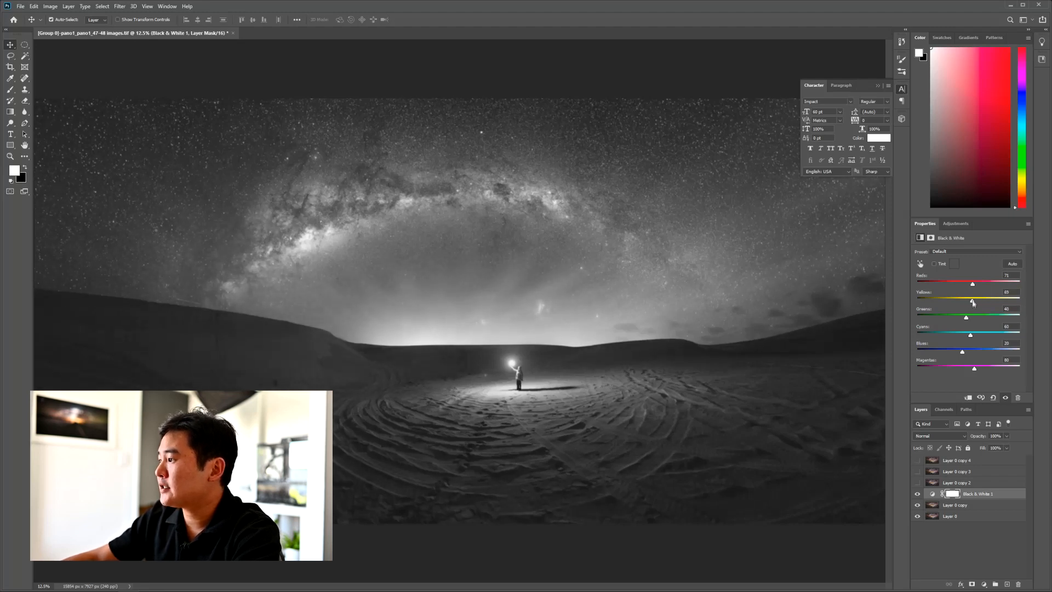
{"action": "left_click_drag", "start_coordinate": [973, 301], "coordinate": [959, 317]}
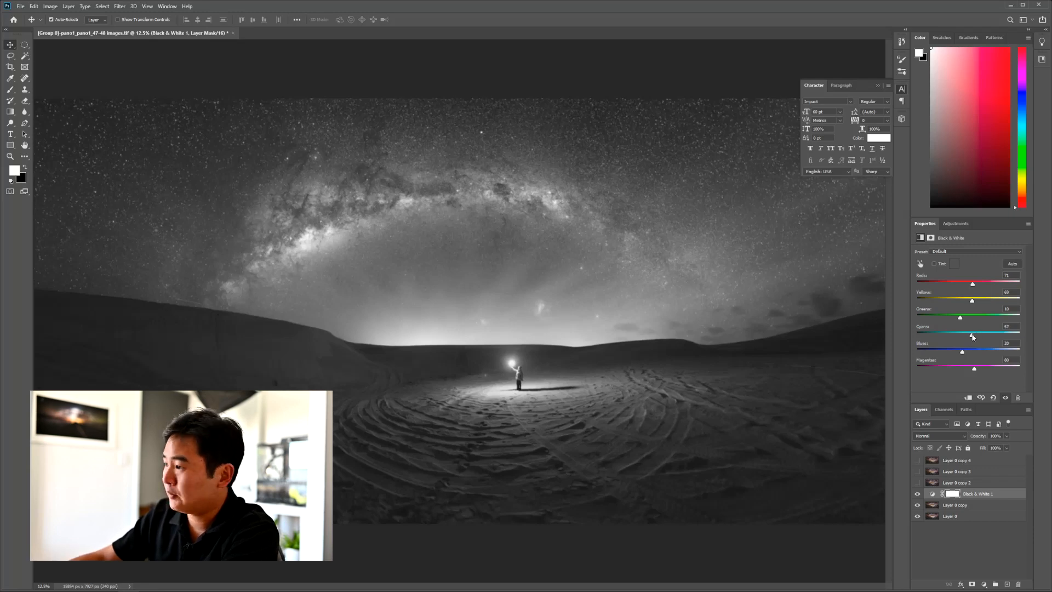
Step: Fine-tune the blues slider of the Black & White conversion
{"action": "left_click_drag", "start_coordinate": [973, 354], "coordinate": [967, 354]}
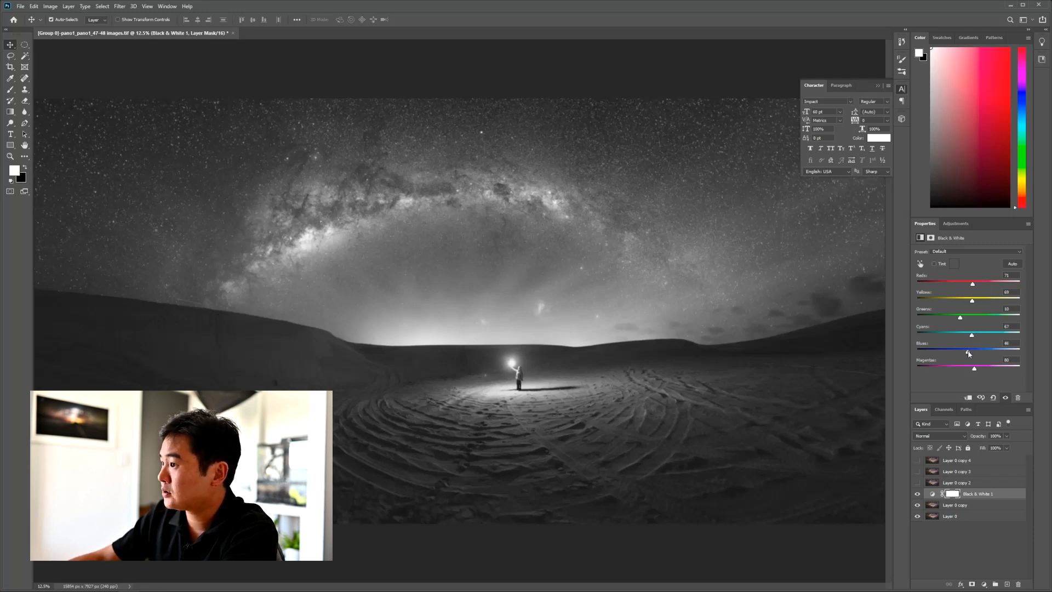
{"action": "left_click_drag", "start_coordinate": [969, 354], "coordinate": [964, 354]}
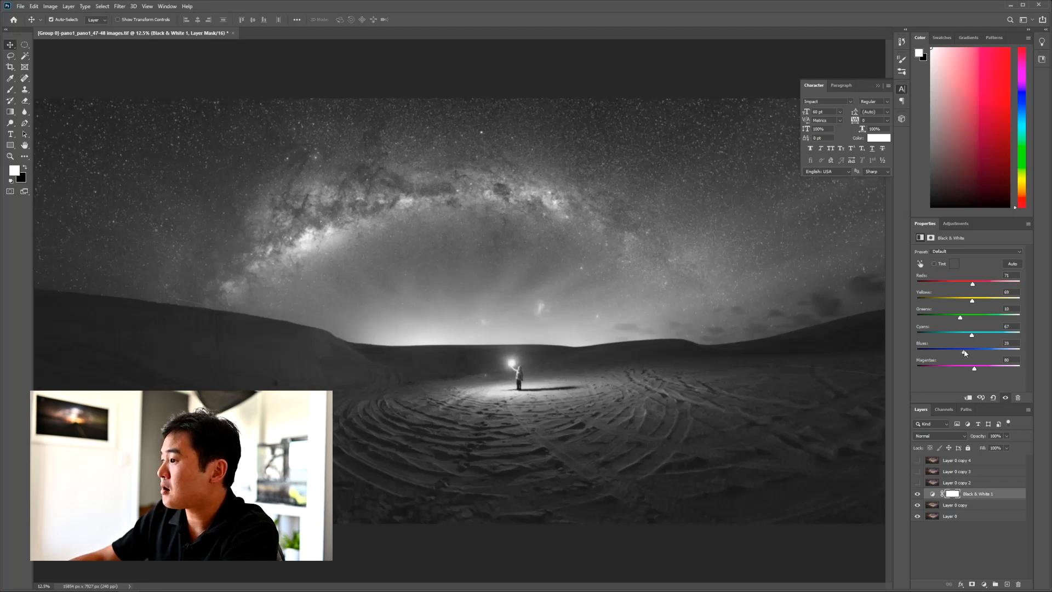
{"action": "left_click_drag", "start_coordinate": [974, 368], "coordinate": [980, 369]}
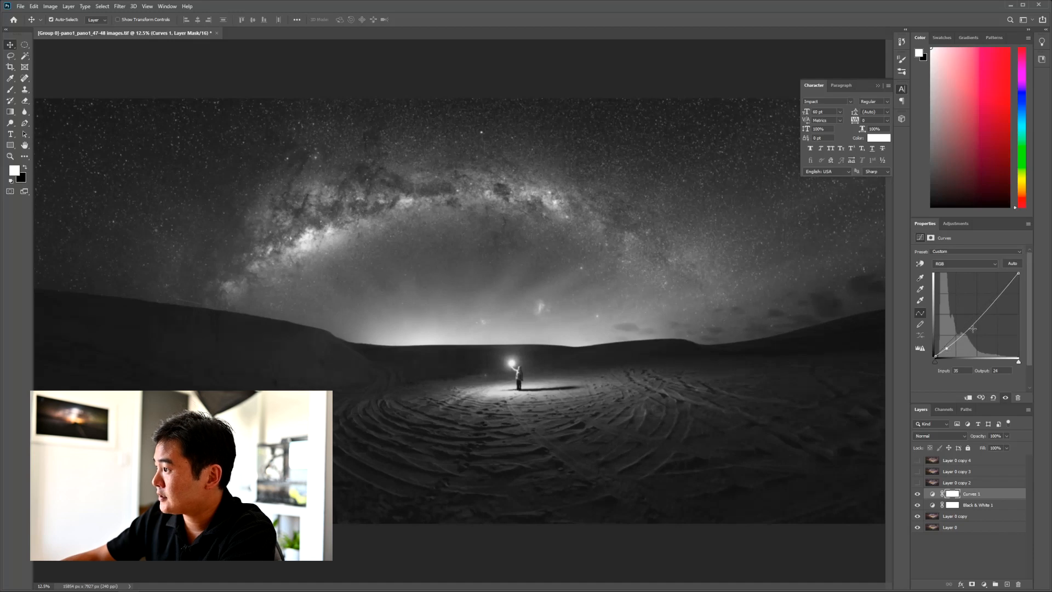
Step: Shape the Curves adjustment with darker shadows and brighter midtones for strong contrast
{"action": "left_click_drag", "start_coordinate": [973, 330], "coordinate": [968, 307]}
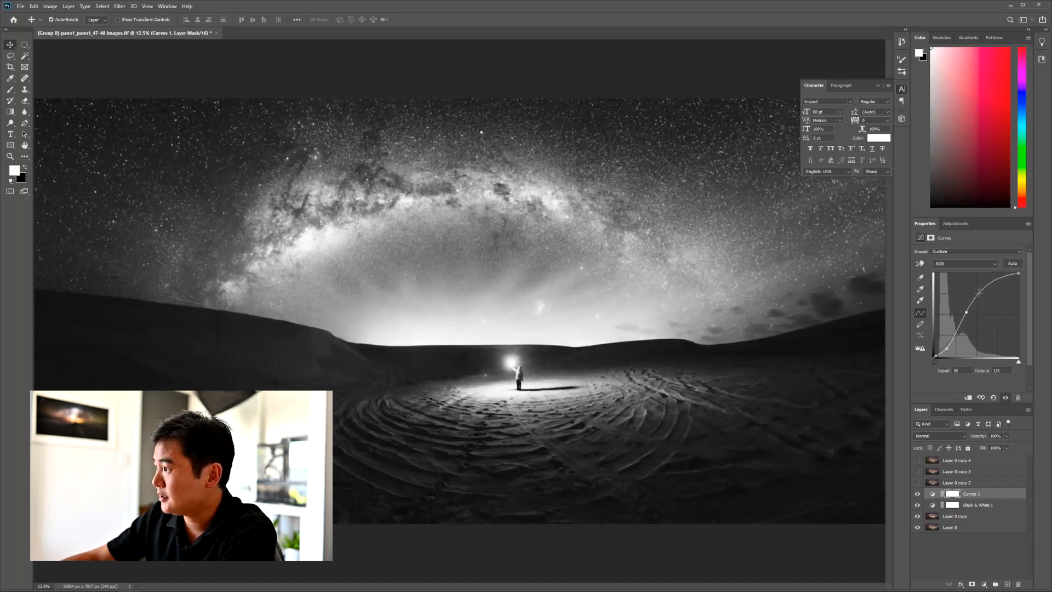
{"action": "left_click_drag", "start_coordinate": [979, 311], "coordinate": [986, 289]}
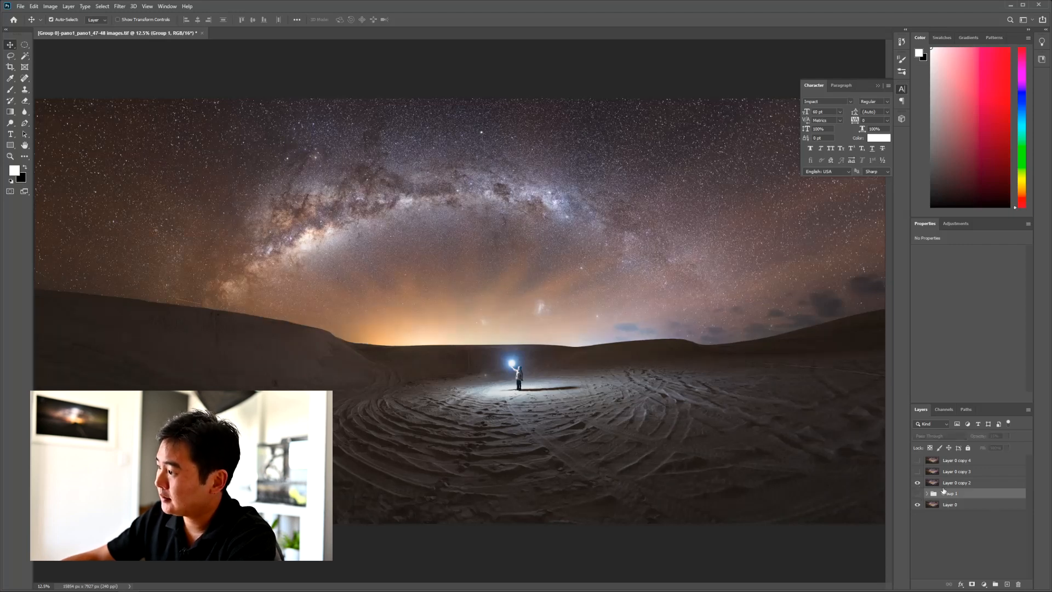
Step: Apply a Gaussian Blur to Layer 0 copy 2 and bring up the adjustment choices
{"action": "left_click", "coordinate": [119, 7]}
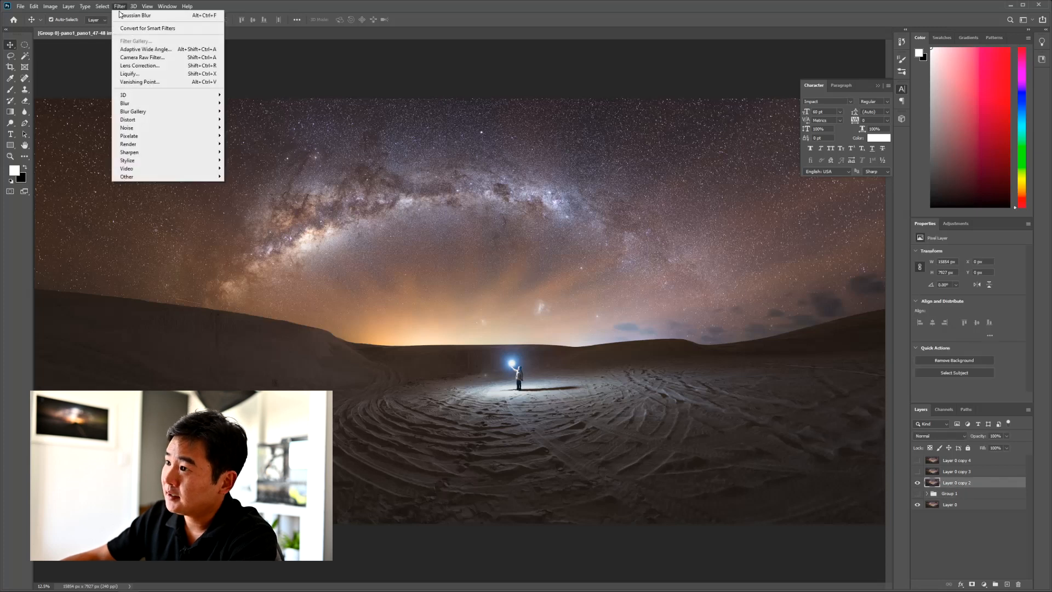
{"action": "mouse_move", "coordinate": [123, 94]}
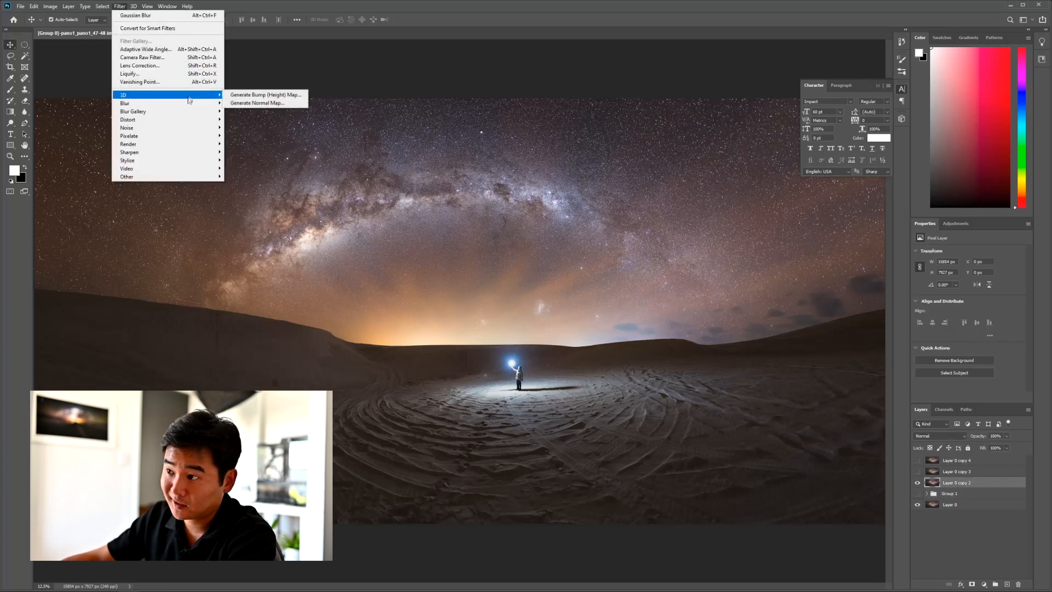
{"action": "mouse_move", "coordinate": [125, 103]}
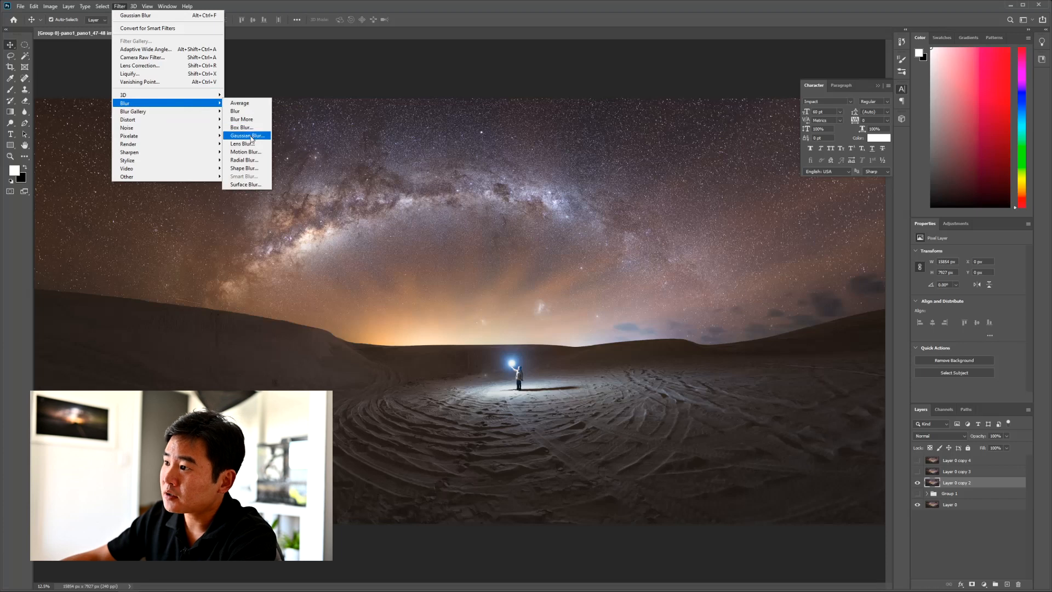
{"action": "left_click", "coordinate": [247, 135]}
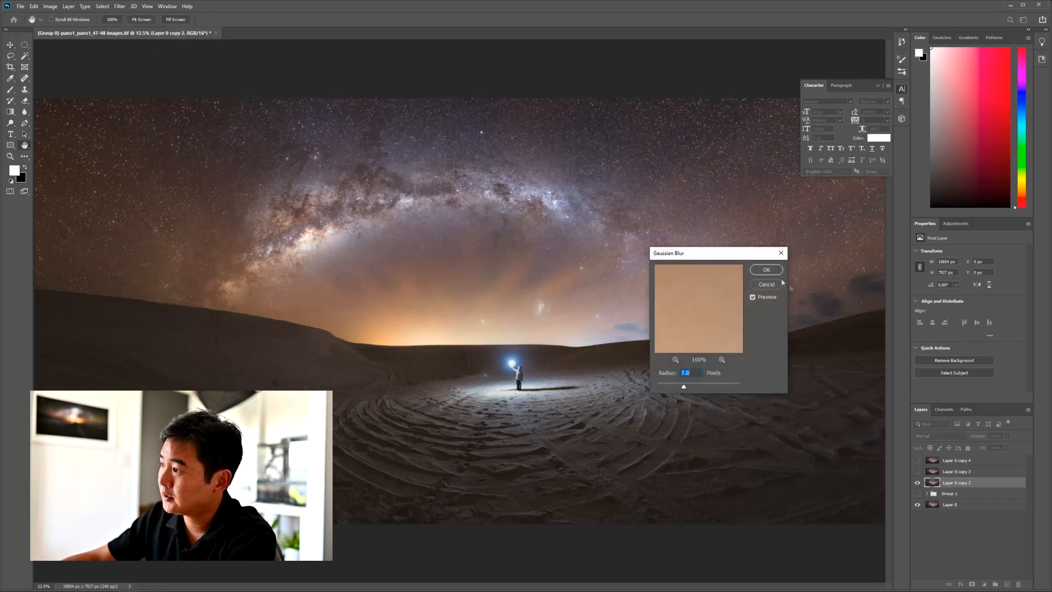
{"action": "left_click", "coordinate": [766, 270]}
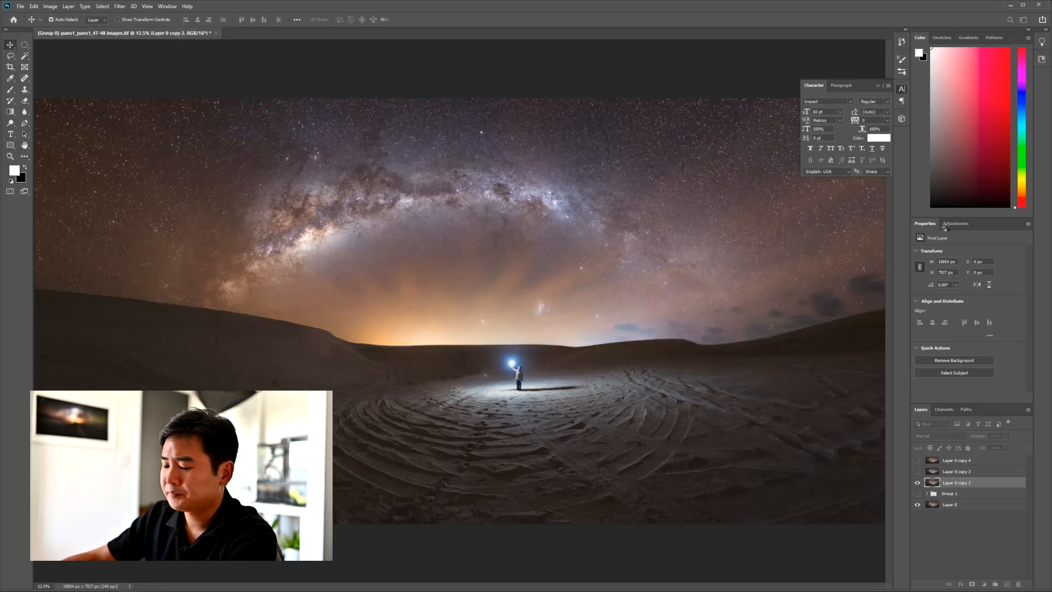
{"action": "left_click", "coordinate": [956, 224]}
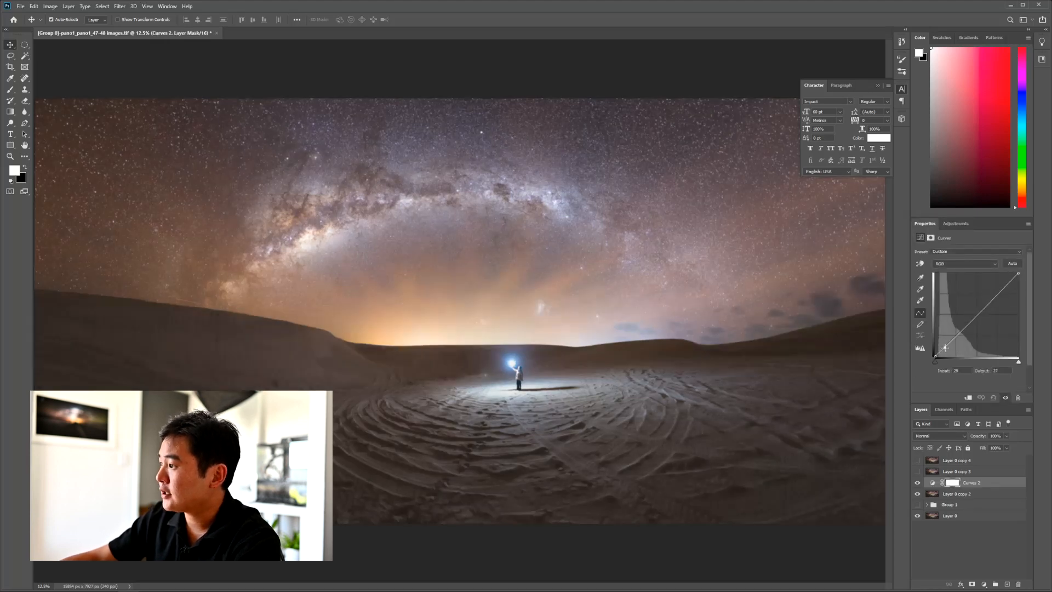
Step: Pull the Curves 2 curve strongly upward so the sky and dunes glow brighter
{"action": "left_click_drag", "start_coordinate": [944, 348], "coordinate": [969, 310]}
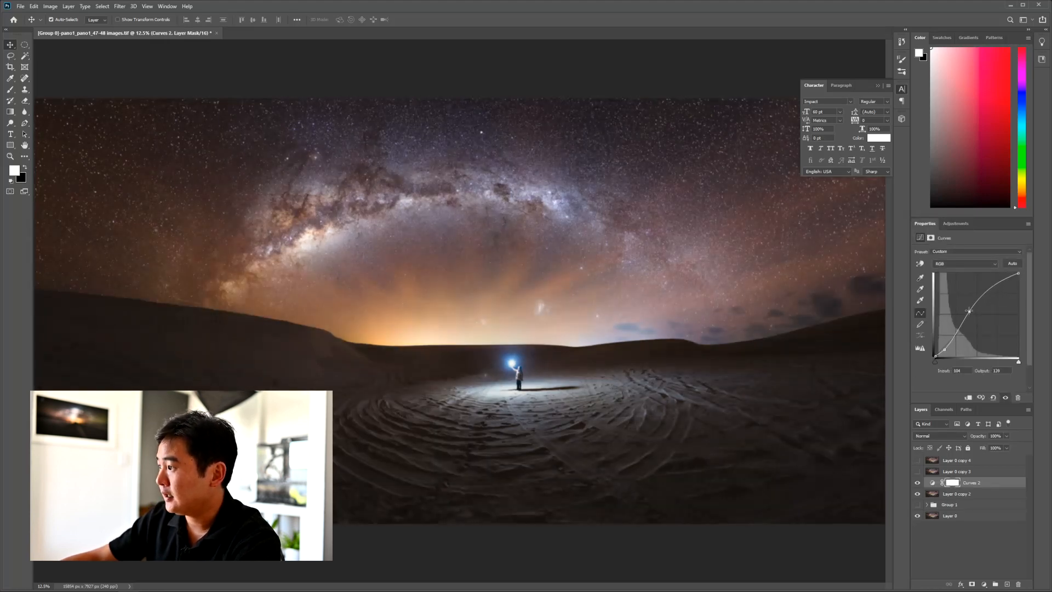
{"action": "left_click_drag", "start_coordinate": [970, 310], "coordinate": [965, 313]}
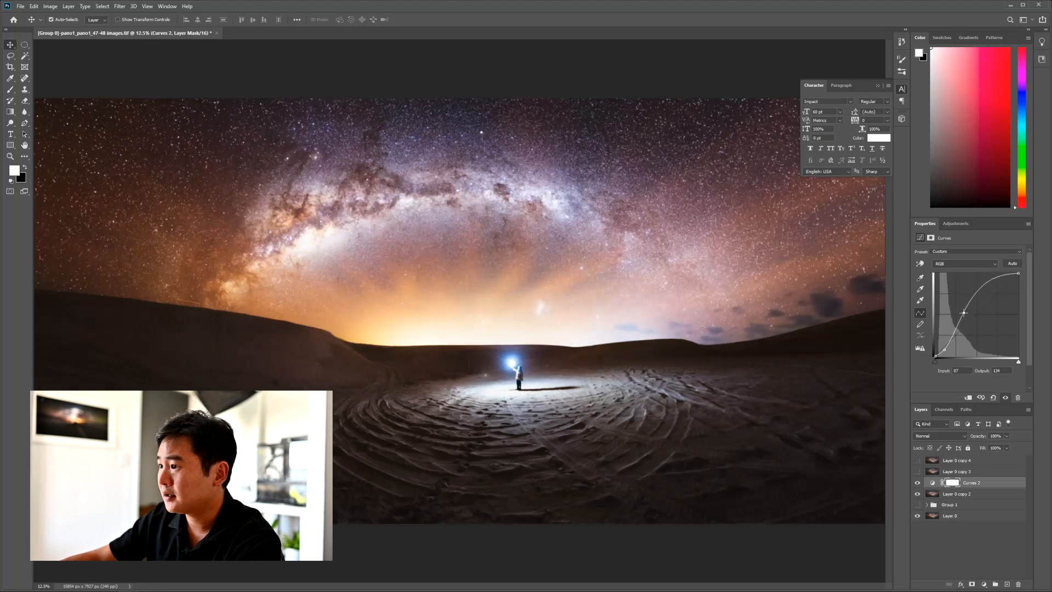
{"action": "left_click_drag", "start_coordinate": [965, 312], "coordinate": [984, 288]}
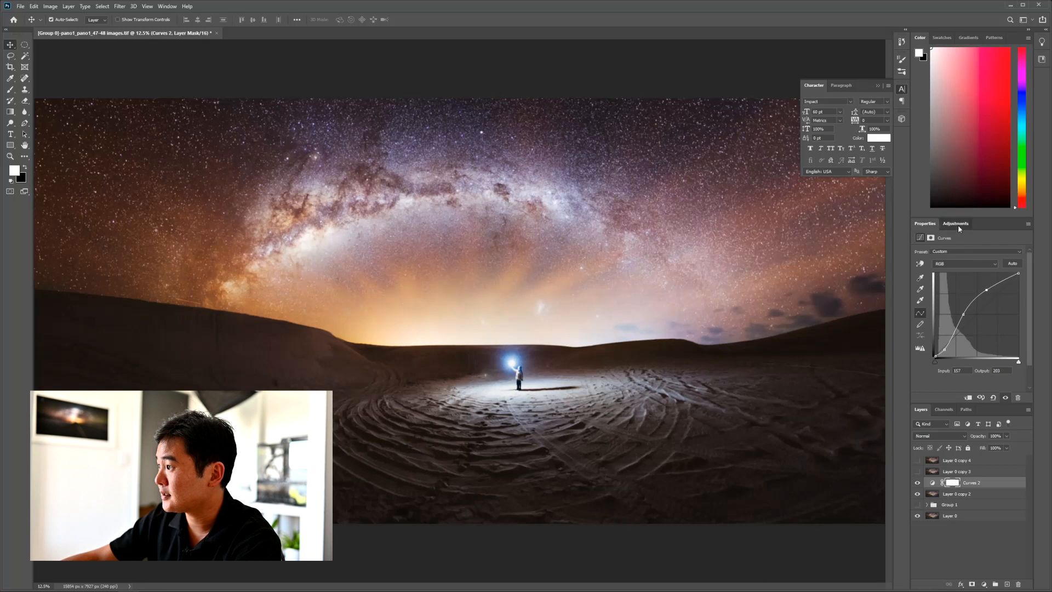
{"action": "left_click", "coordinate": [956, 224]}
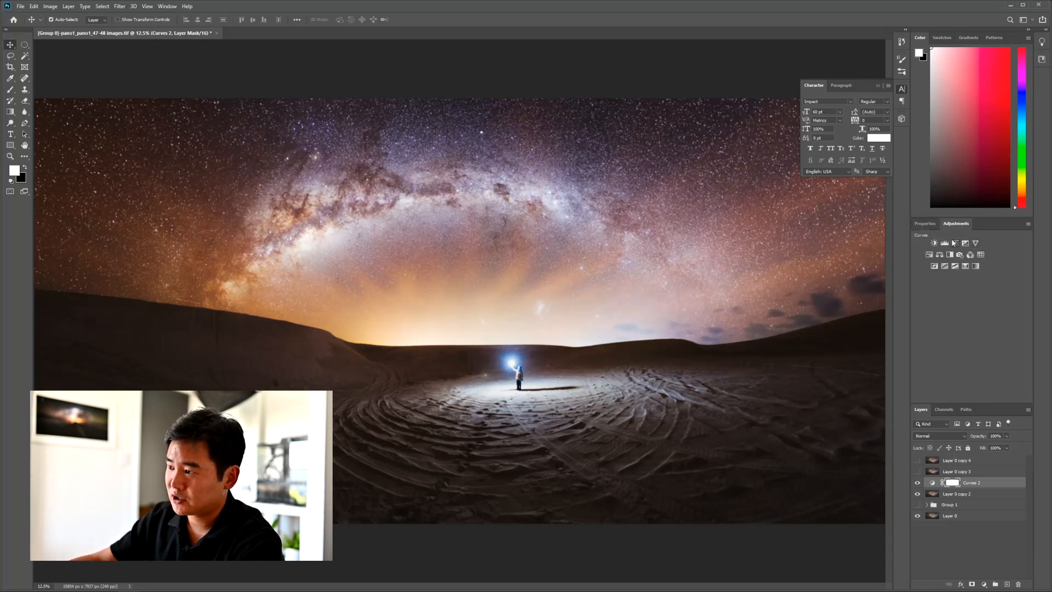
{"action": "mouse_move", "coordinate": [934, 244]}
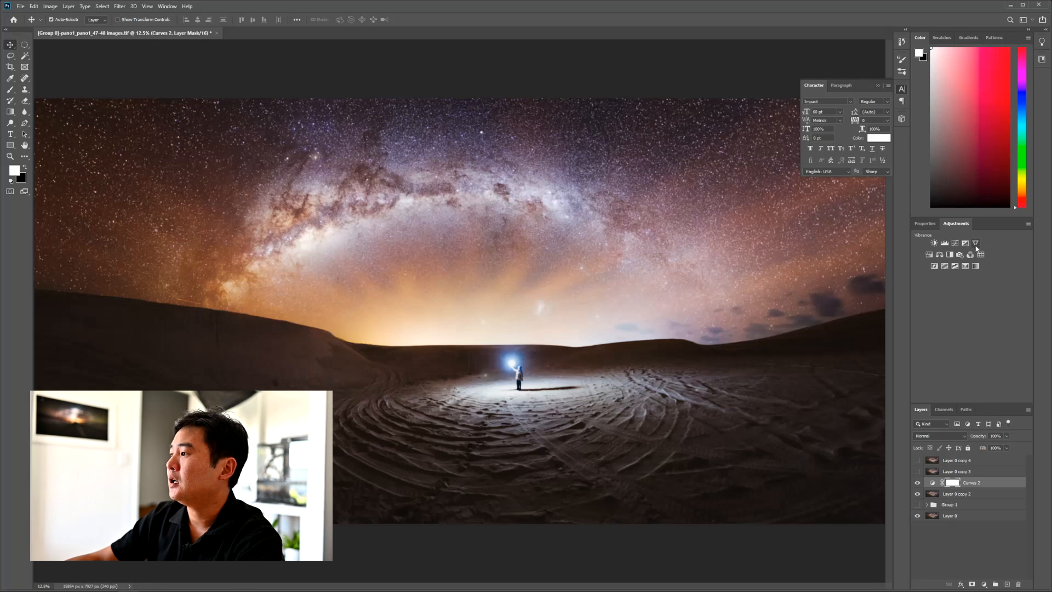
Step: Add a Vibrance adjustment and push its sliders right to intensify the glow's colour
{"action": "left_click", "coordinate": [976, 244]}
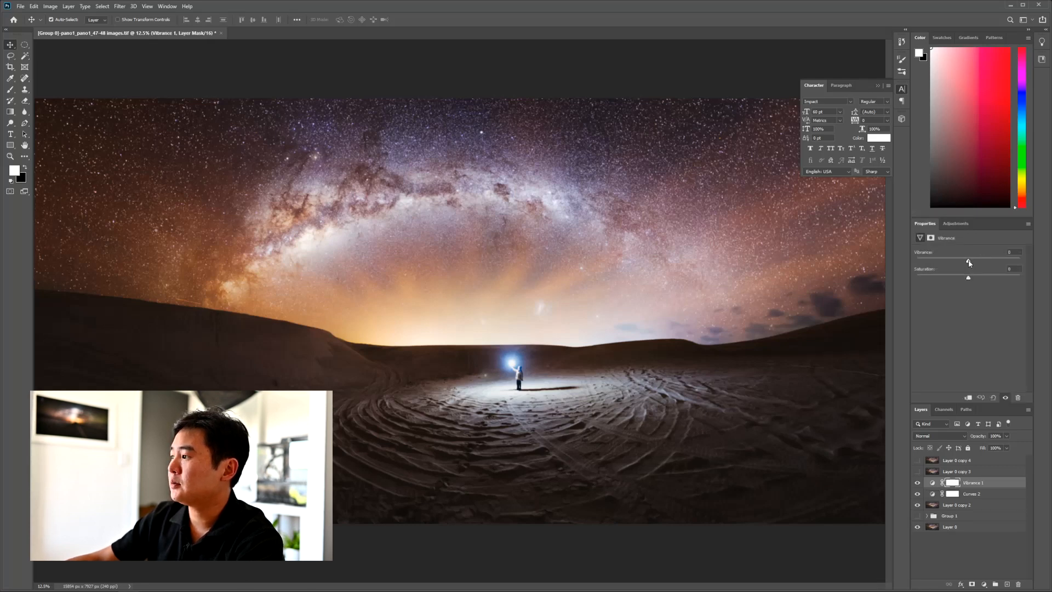
{"action": "left_click_drag", "start_coordinate": [967, 262], "coordinate": [989, 262]}
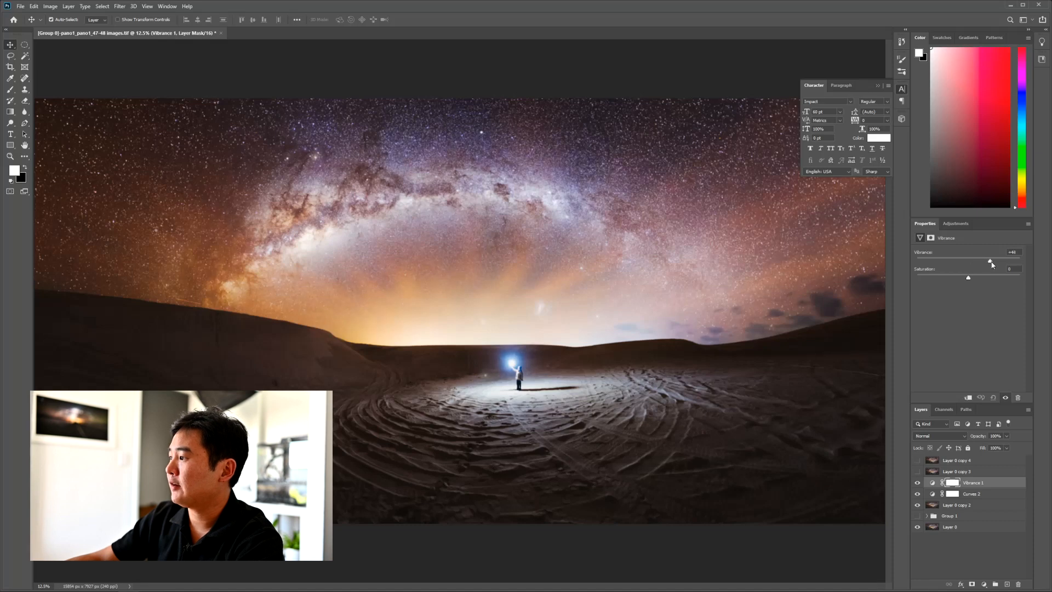
{"action": "left_click_drag", "start_coordinate": [968, 277], "coordinate": [985, 277]}
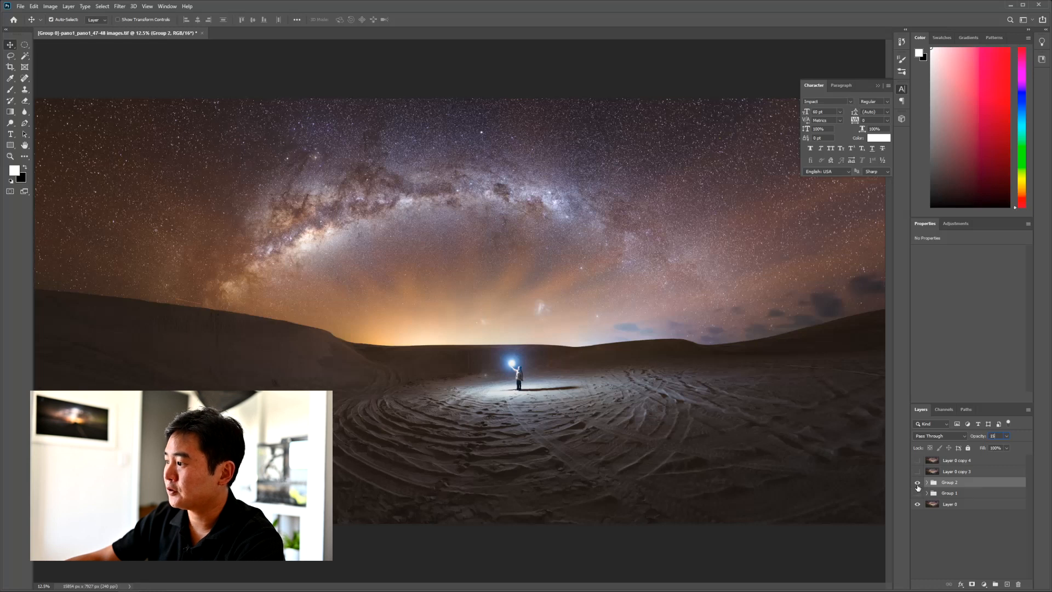
{"action": "mouse_move", "coordinate": [917, 482]}
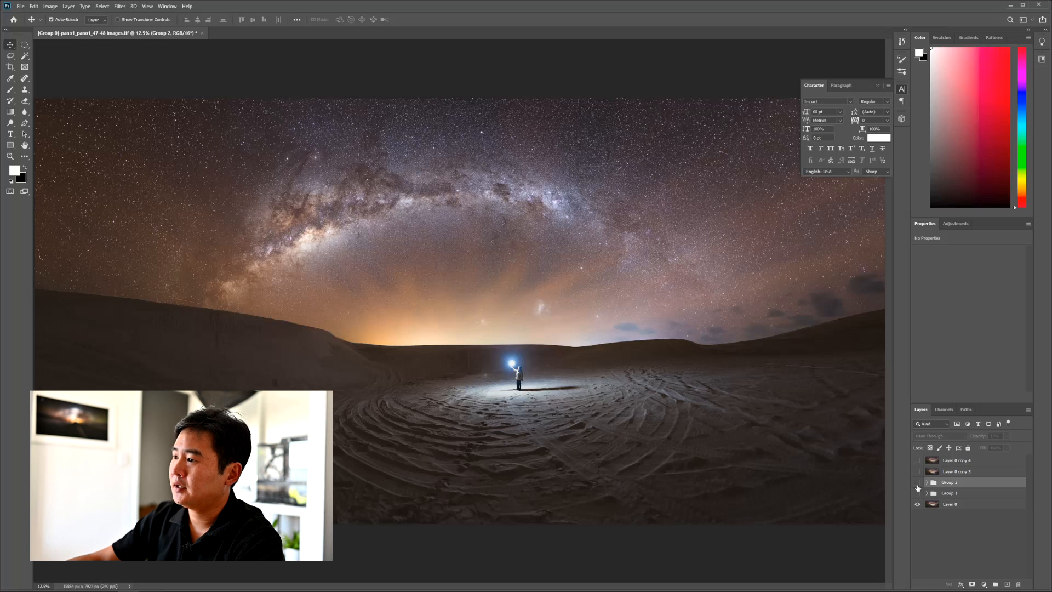
Step: Toggle Group 2's visibility off and on to compare the glow against the original
{"action": "left_click", "coordinate": [917, 482]}
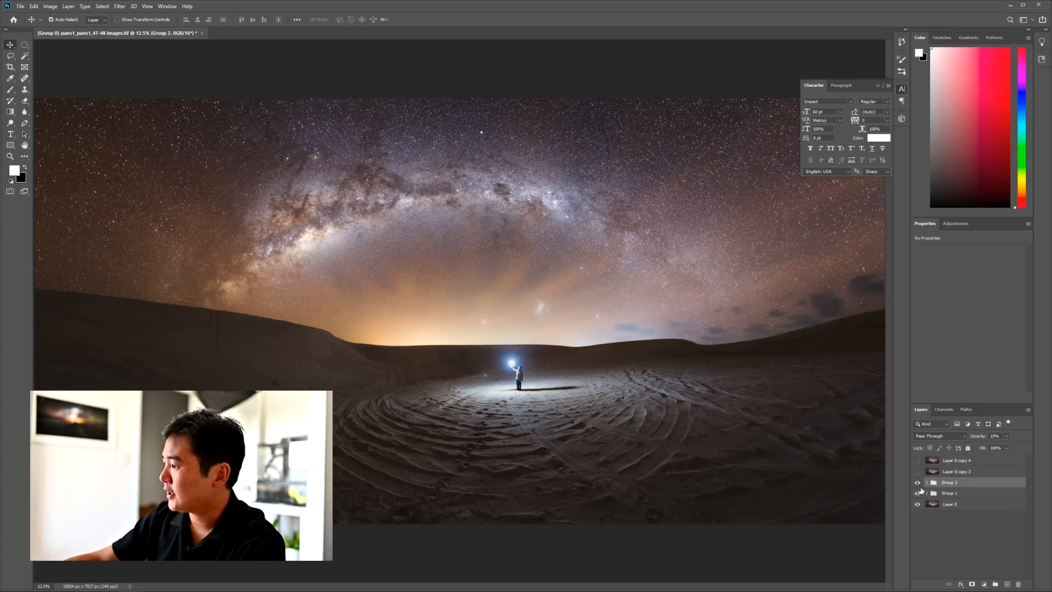
{"action": "left_click", "coordinate": [958, 471]}
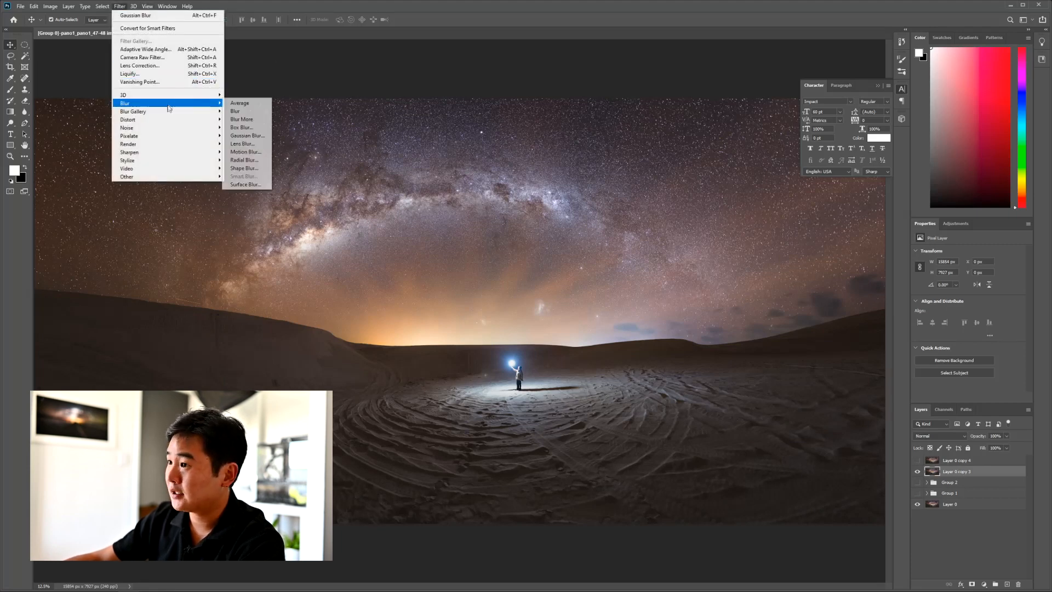
Step: Apply a heavy Gaussian Blur to Layer 0 copy 3 and add Curves 3 above it
{"action": "left_click", "coordinate": [246, 135]}
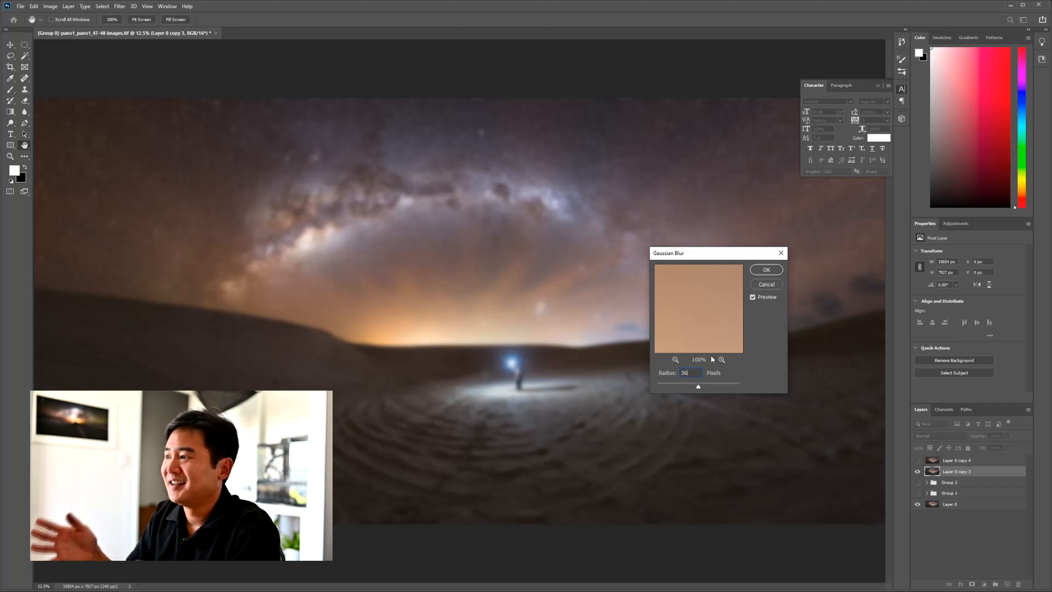
{"action": "left_click", "coordinate": [766, 270]}
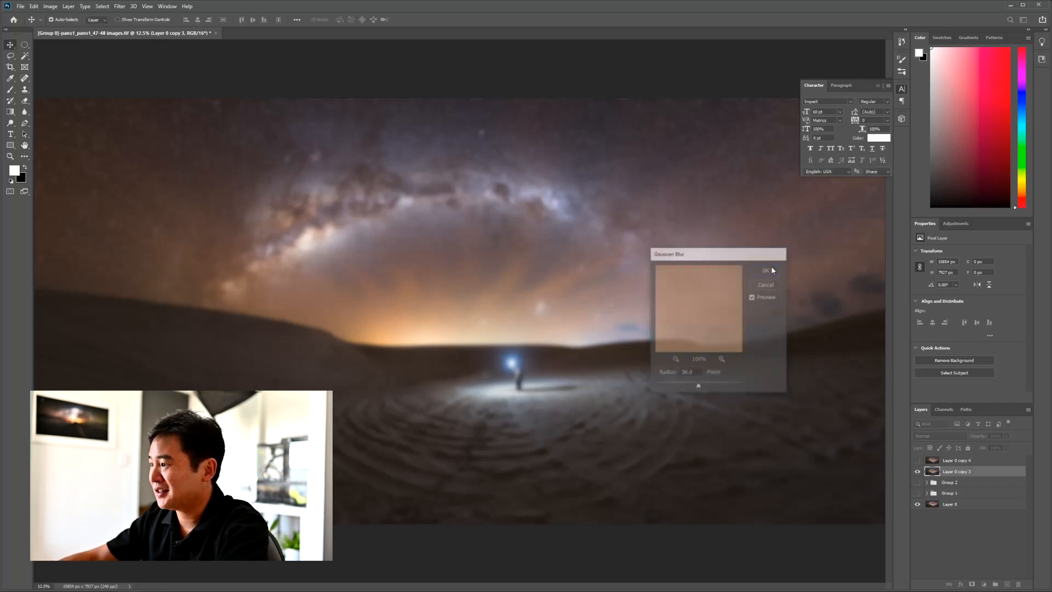
{"action": "left_click", "coordinate": [766, 271]}
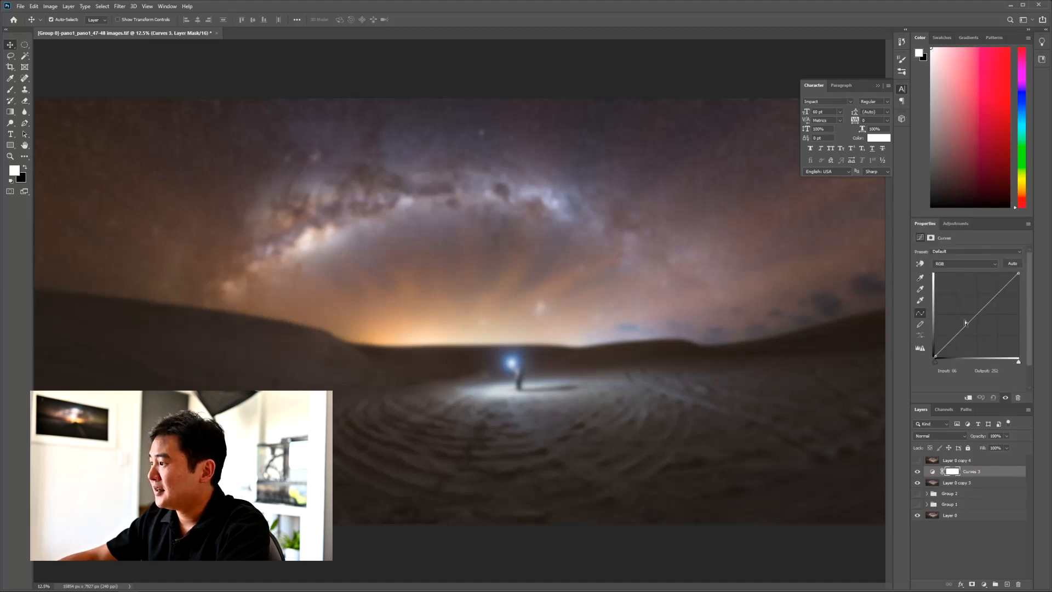
Step: Pull Curves 3 downward to darken the blurred copy and set Group 3's blend strength
{"action": "left_click_drag", "start_coordinate": [965, 322], "coordinate": [951, 339]}
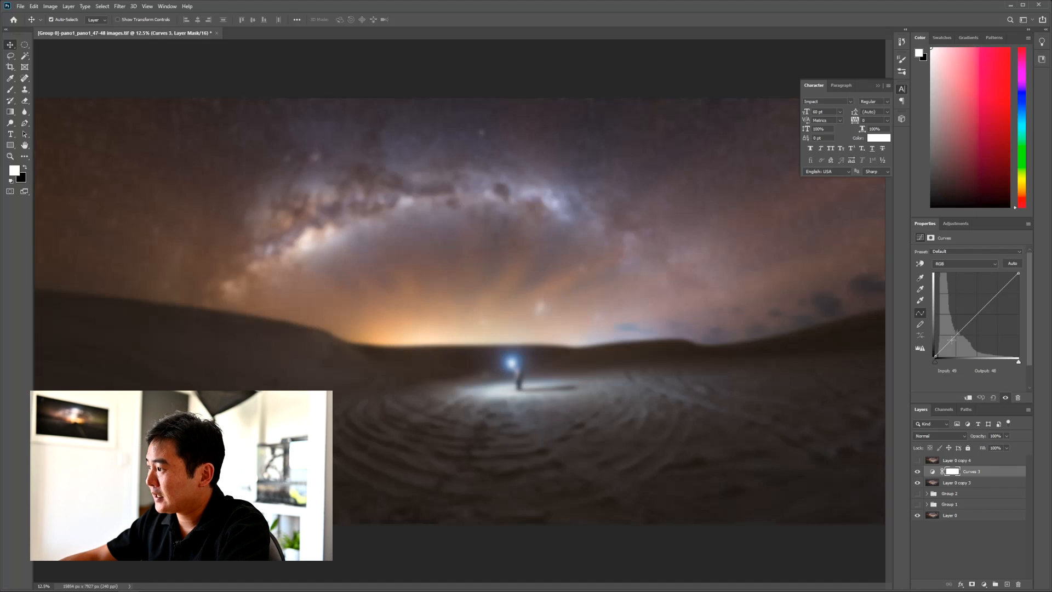
{"action": "left_click_drag", "start_coordinate": [951, 339], "coordinate": [948, 341]}
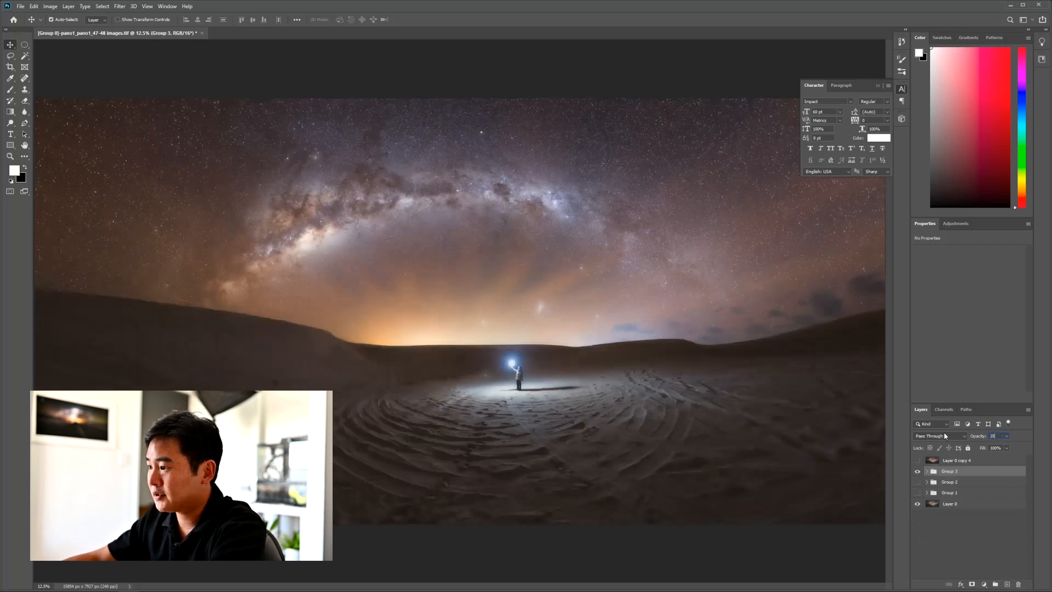
{"action": "left_click", "coordinate": [918, 471]}
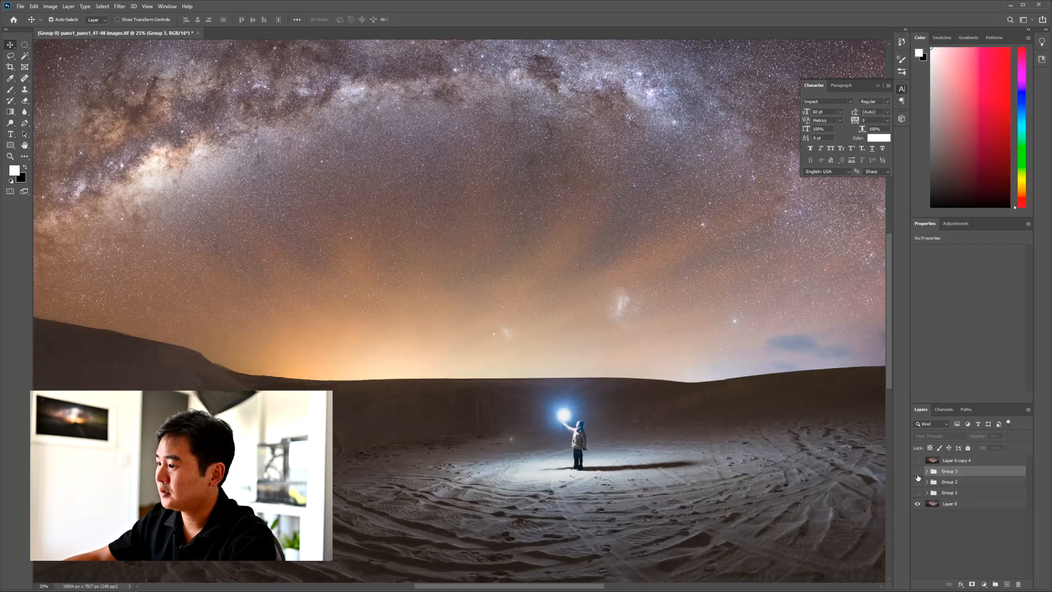
Step: Toggle the glow groups' visibility to compare the Orton glow against the base panorama
{"action": "left_click", "coordinate": [917, 471]}
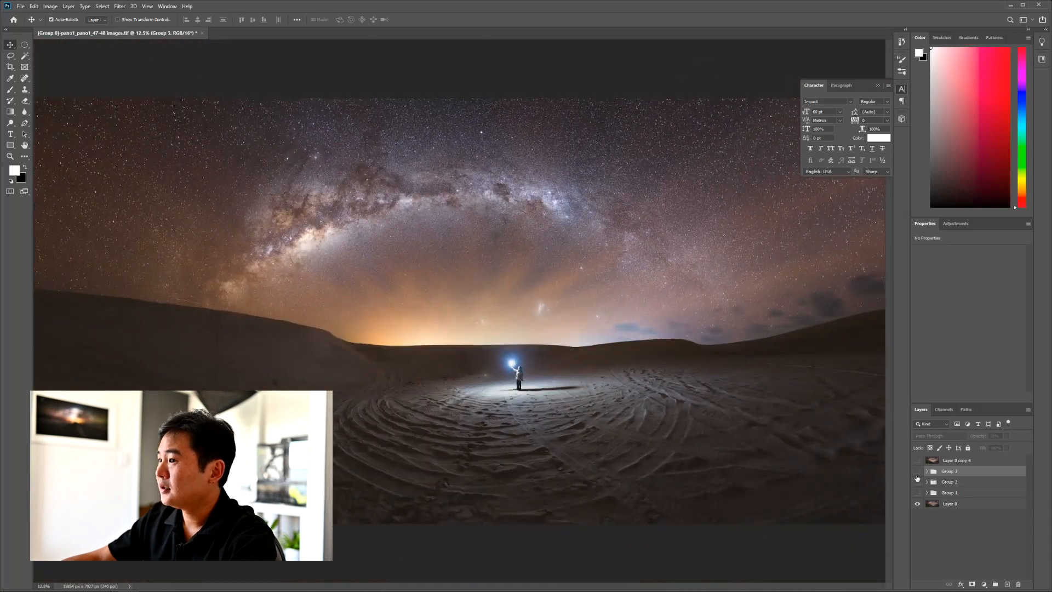
{"action": "left_click", "coordinate": [917, 471]}
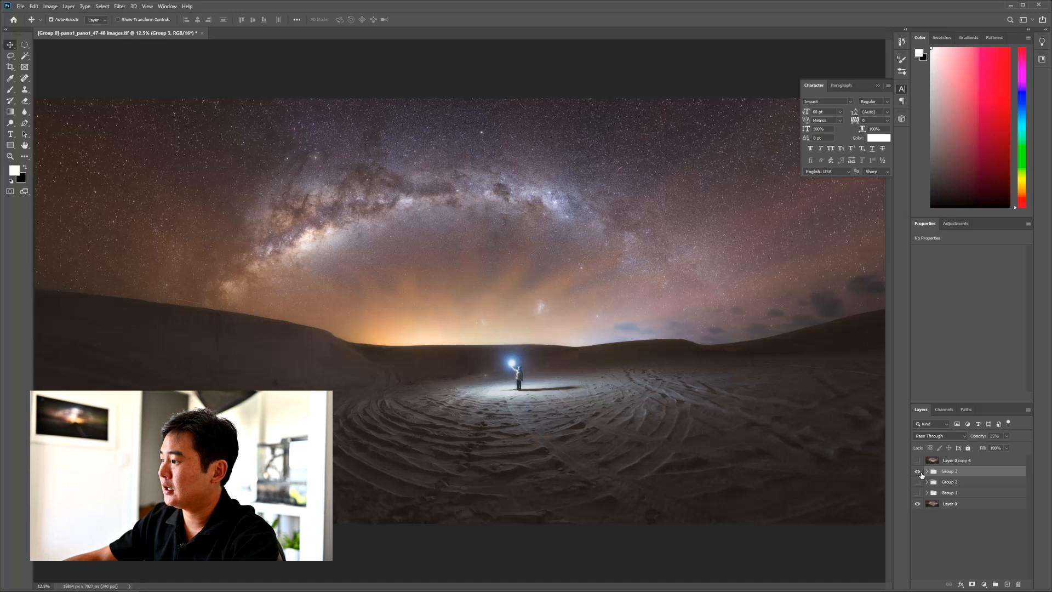
{"action": "left_click", "coordinate": [917, 482]}
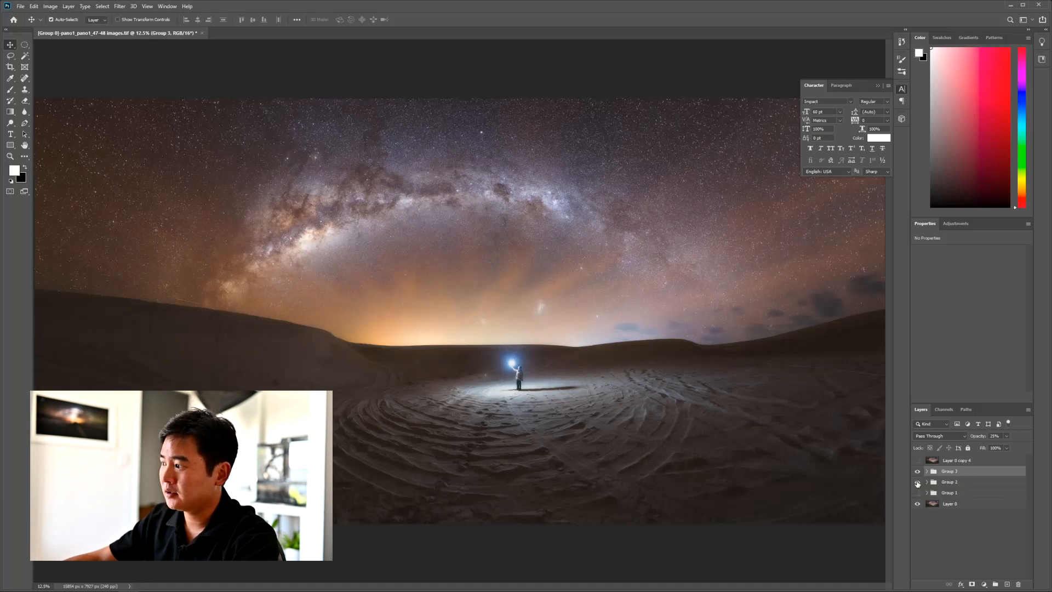
{"action": "left_click", "coordinate": [917, 492]}
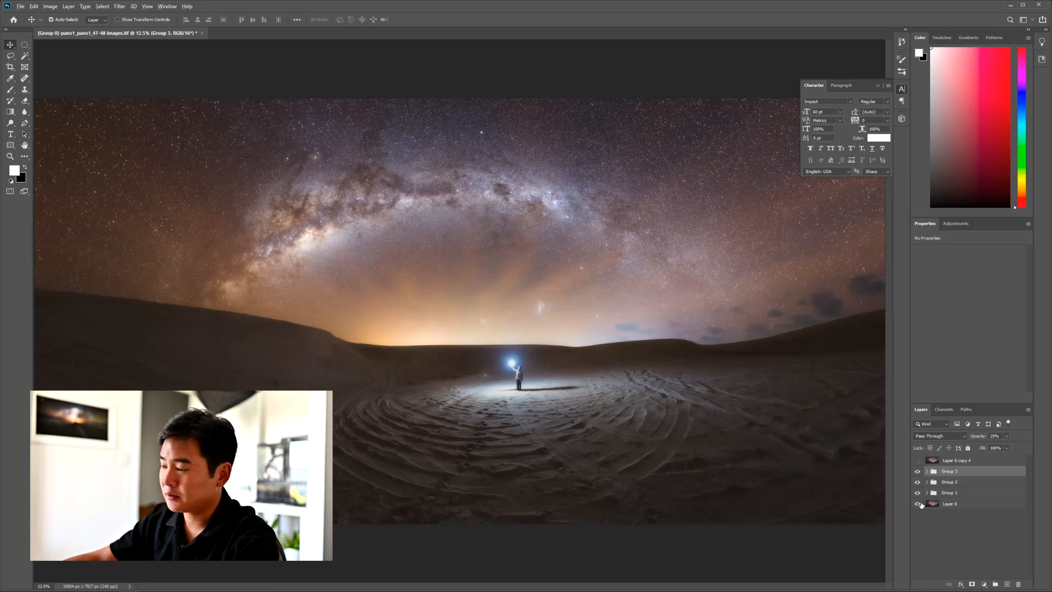
{"action": "left_click", "coordinate": [918, 504]}
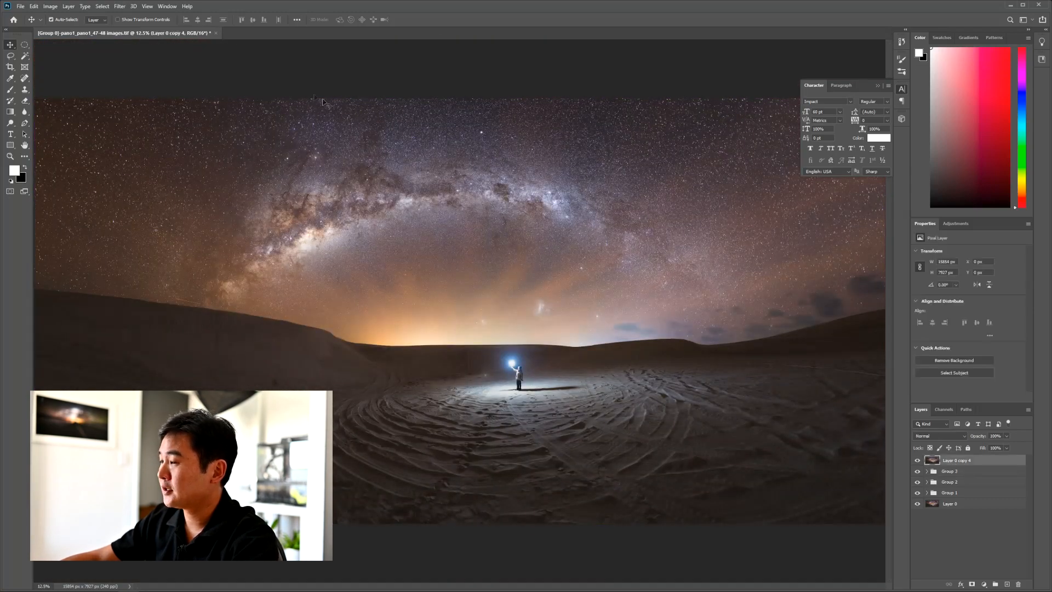
Step: Apply Filter > Other > High Pass with a radius of about 4.5 pixels to the top layer
{"action": "left_click", "coordinate": [120, 7]}
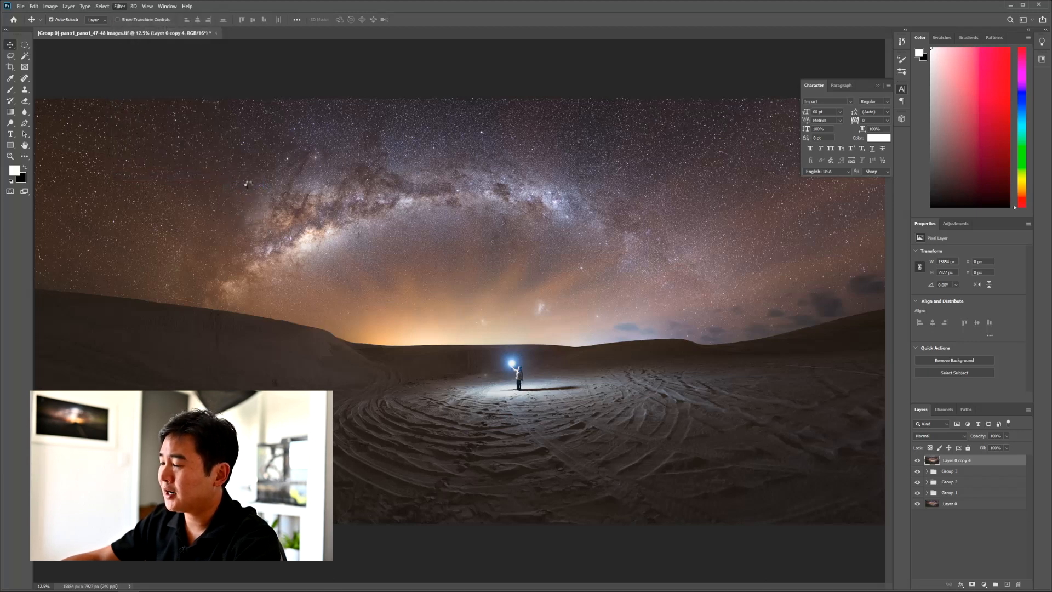
{"action": "left_click", "coordinate": [119, 7]}
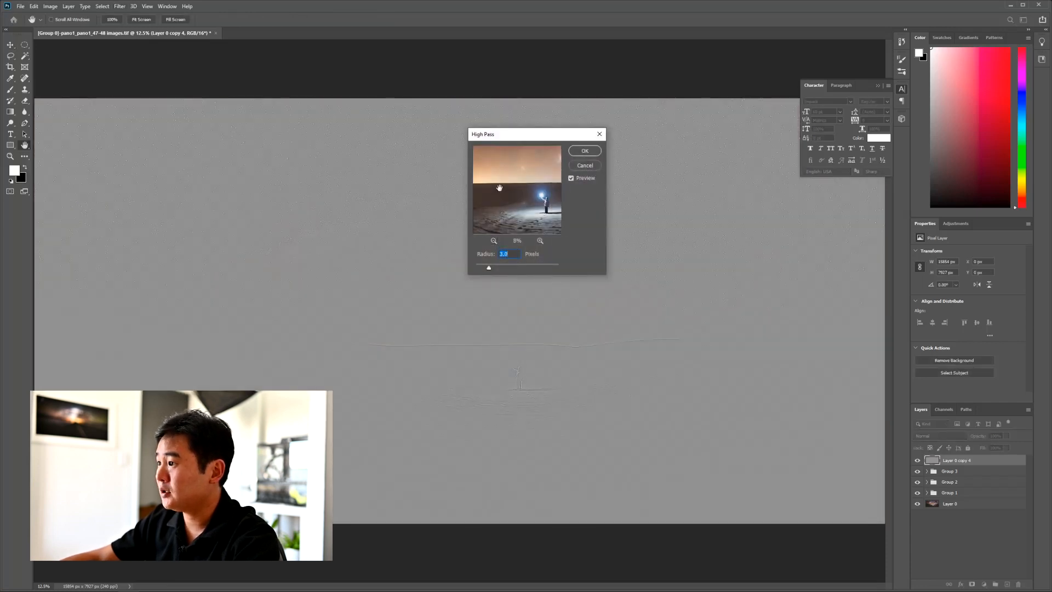
{"action": "left_click", "coordinate": [540, 241]}
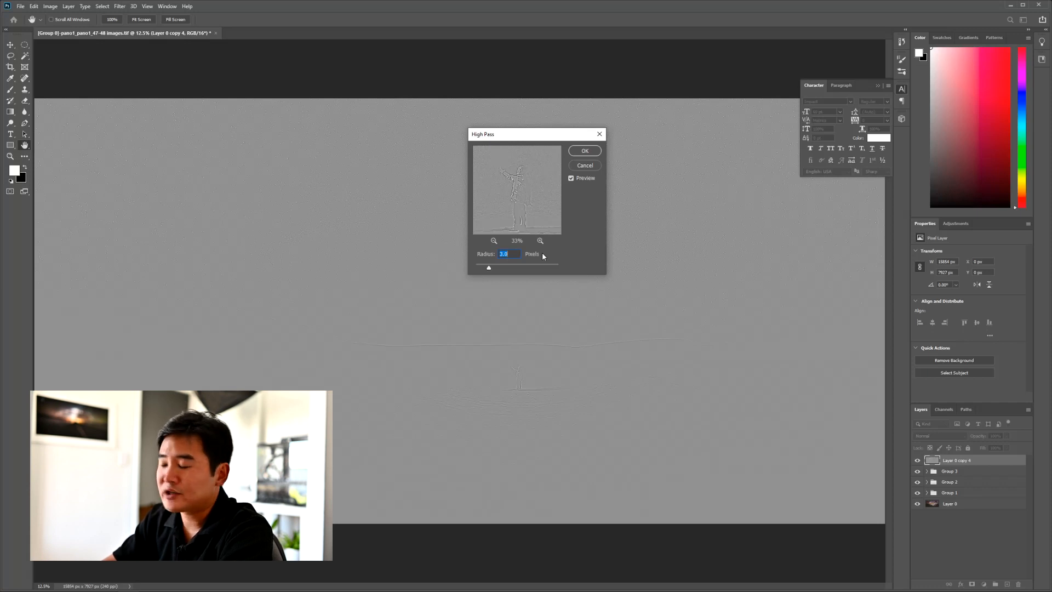
{"action": "left_click_drag", "start_coordinate": [489, 267], "coordinate": [493, 269]}
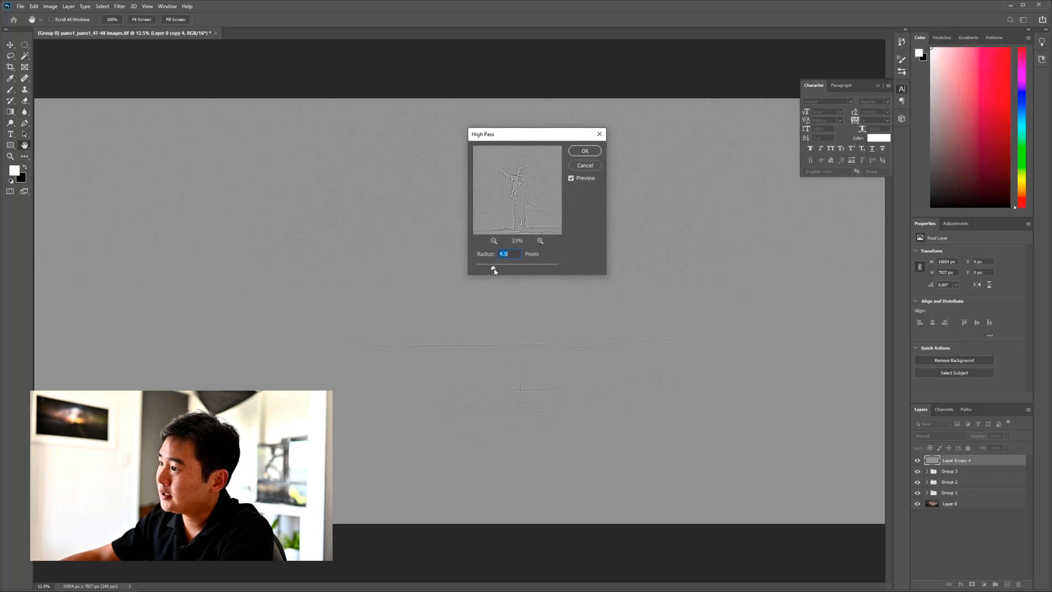
{"action": "left_click_drag", "start_coordinate": [510, 268], "coordinate": [494, 267]}
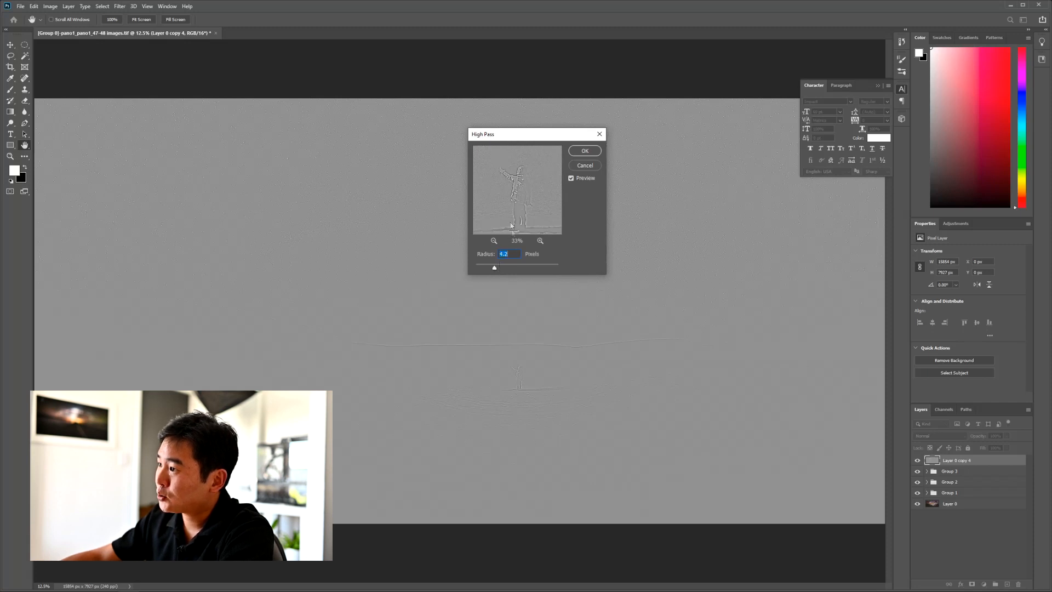
{"action": "left_click_drag", "start_coordinate": [495, 268], "coordinate": [496, 270]}
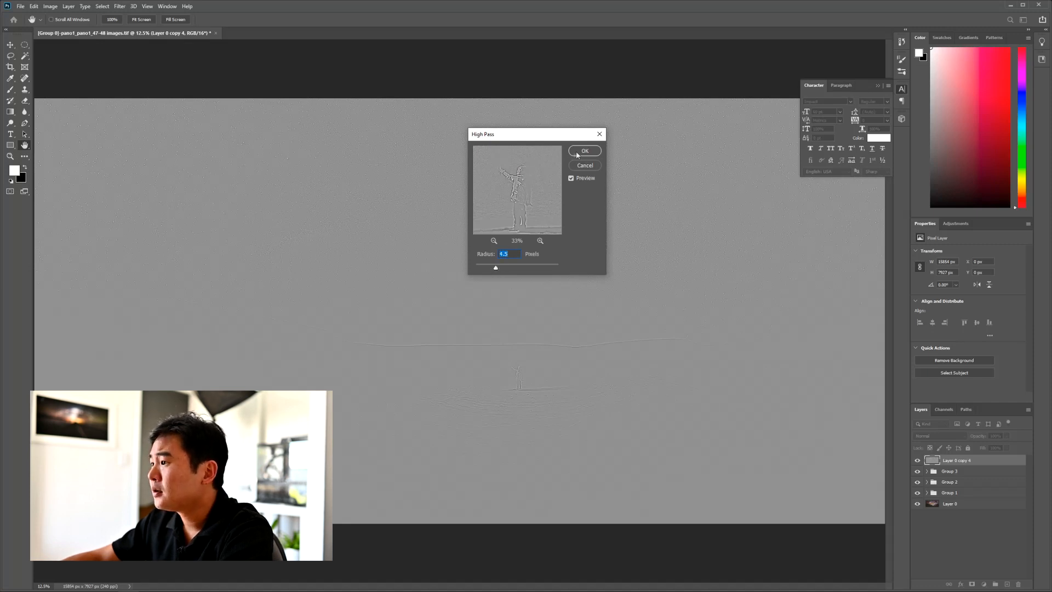
{"action": "left_click", "coordinate": [583, 150]}
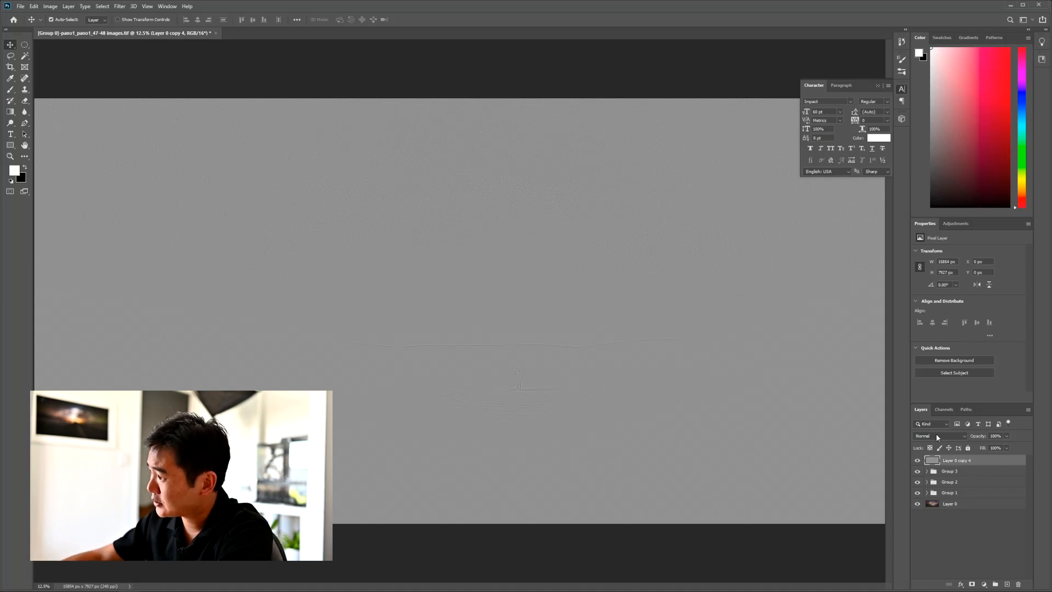
Step: Set the high-pass layer to Soft Light and toggle it to compare the sharpening before and after
{"action": "left_click", "coordinate": [938, 435]}
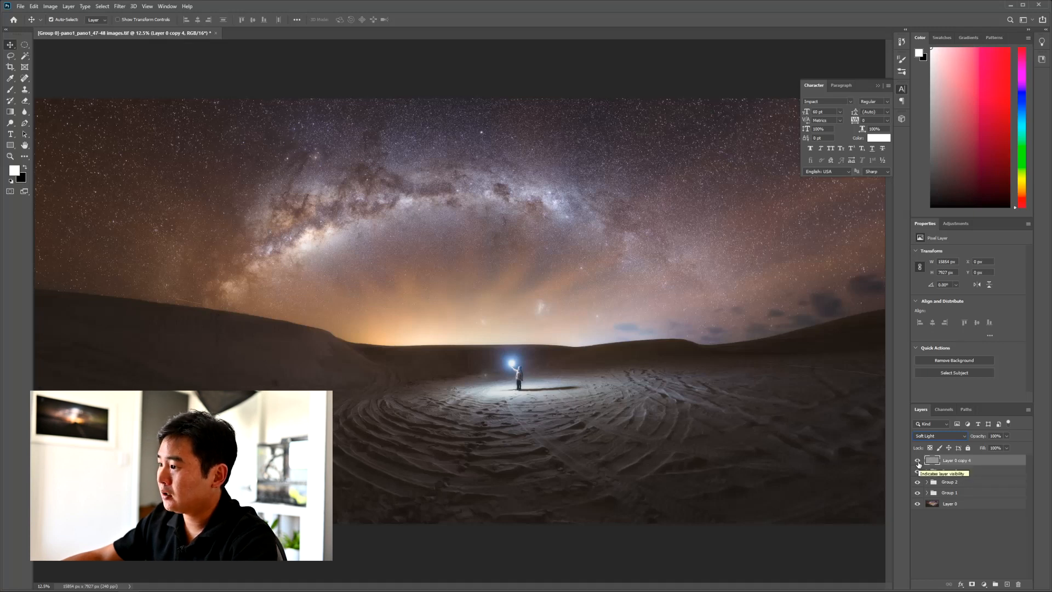
{"action": "left_click", "coordinate": [918, 460]}
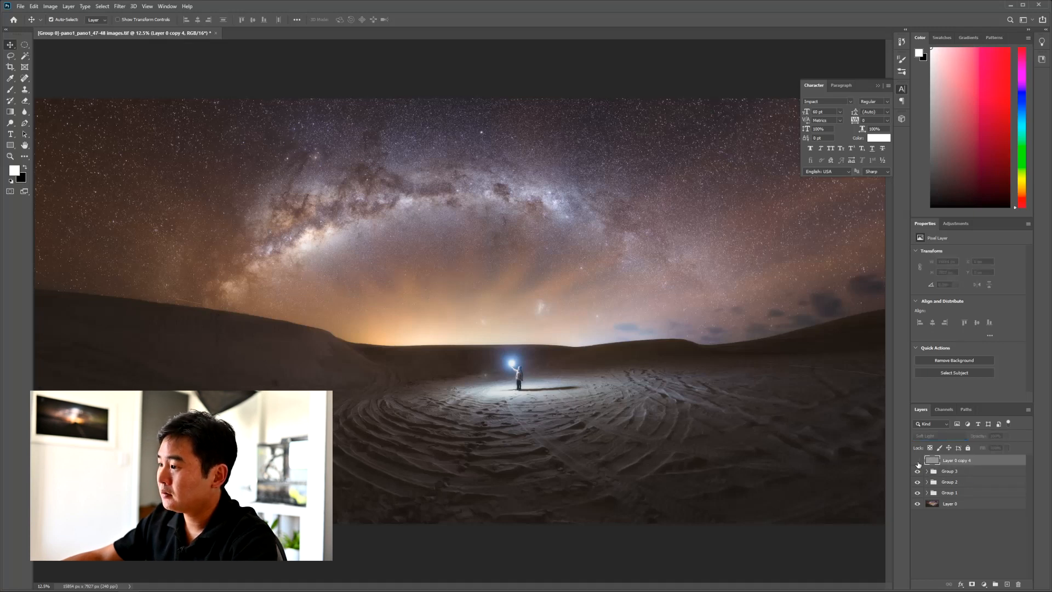
{"action": "left_click", "coordinate": [919, 463]}
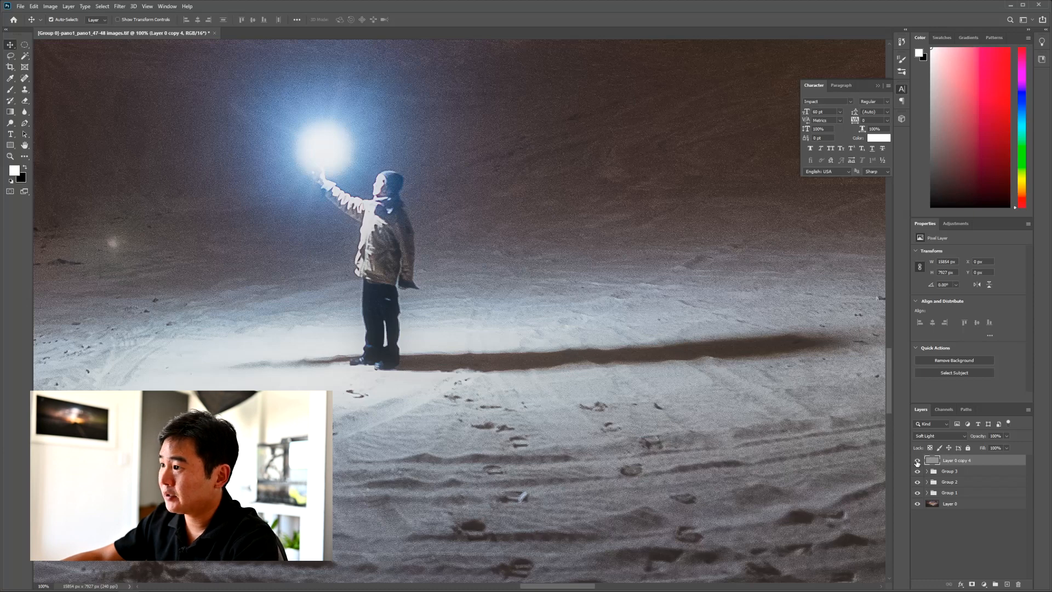
{"action": "left_click", "coordinate": [919, 463]}
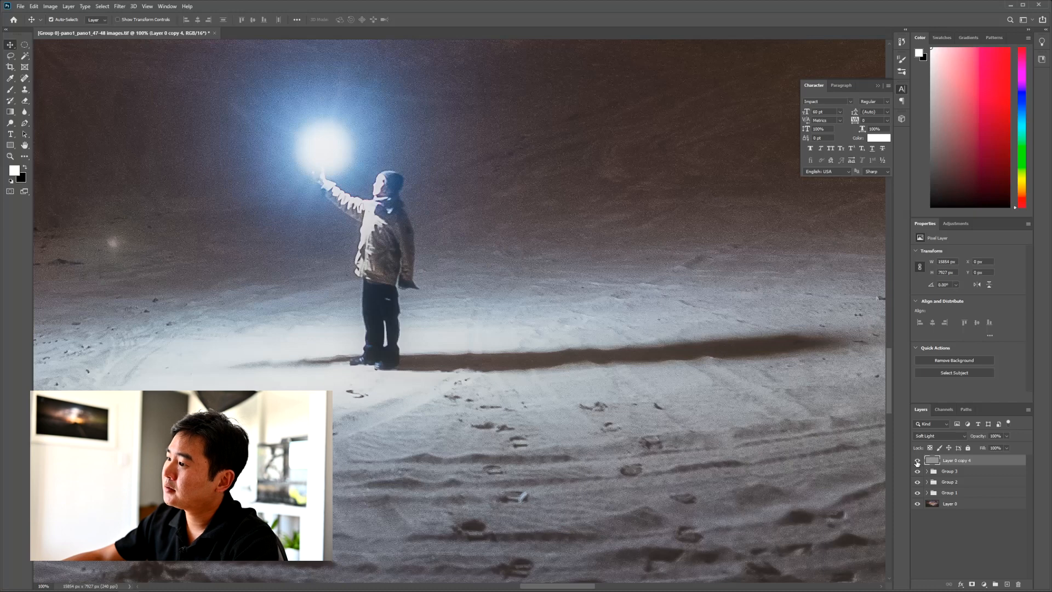
{"action": "left_click", "coordinate": [917, 460]}
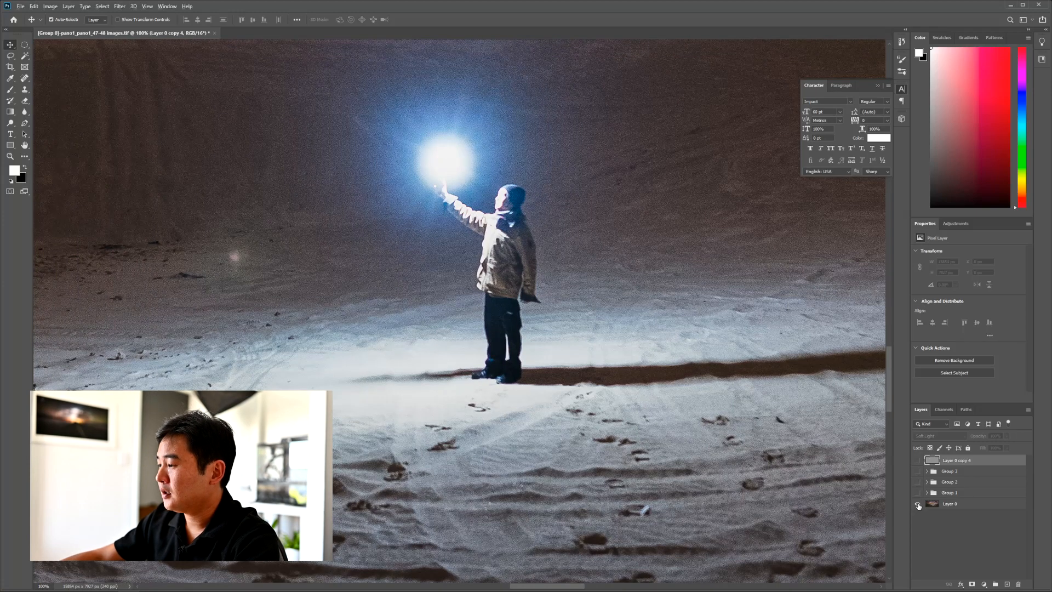
Step: Show only the original base image, then turn all the layers back on
{"action": "left_click", "coordinate": [917, 460]}
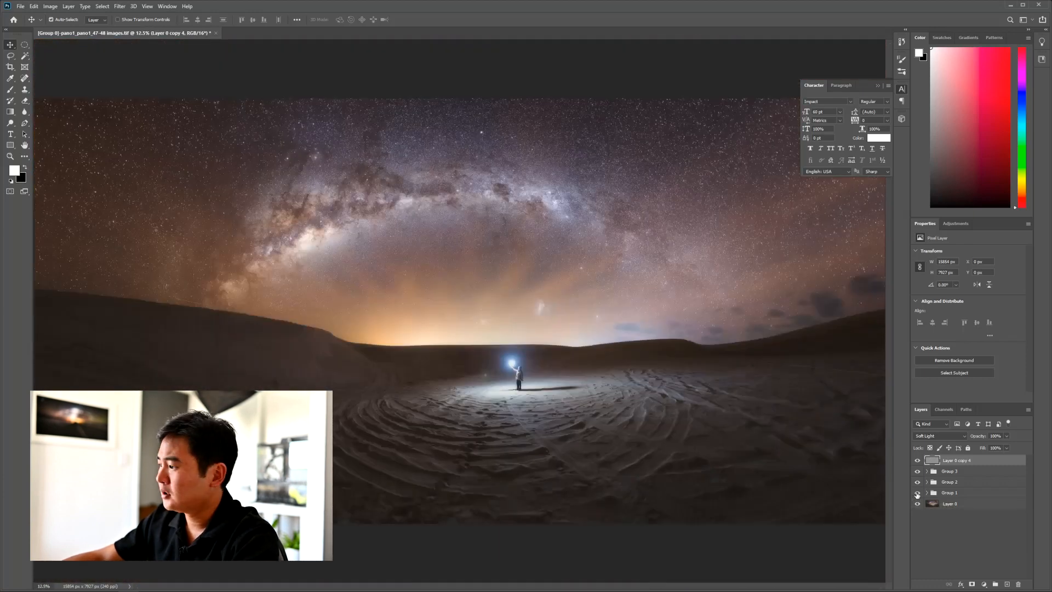
{"action": "left_click", "coordinate": [918, 504]}
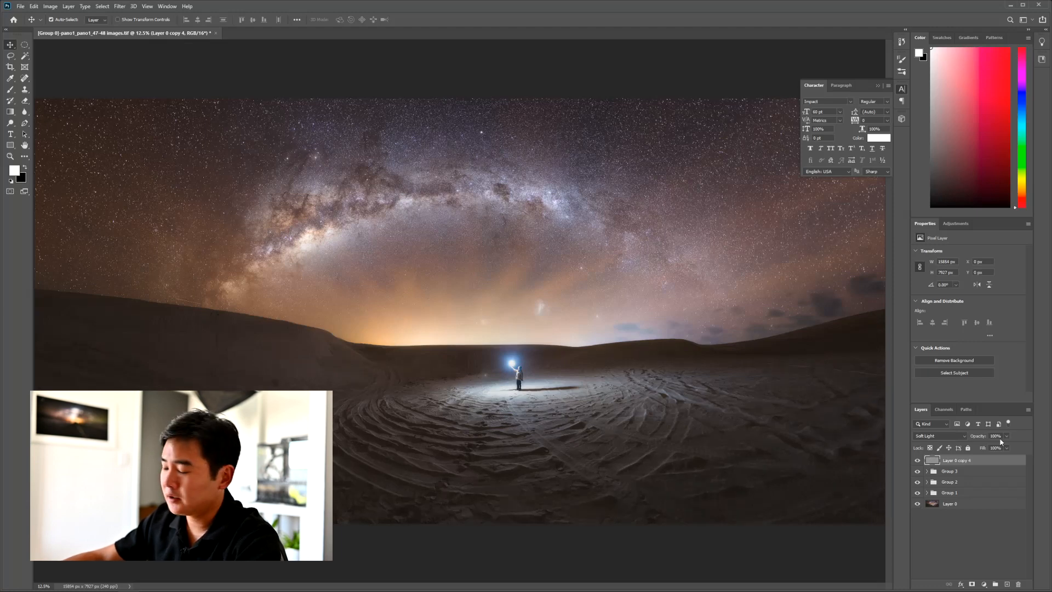
Step: Flatten the image into one layer, then close the document saving changes back to Lightroom
{"action": "right_click", "coordinate": [955, 459]}
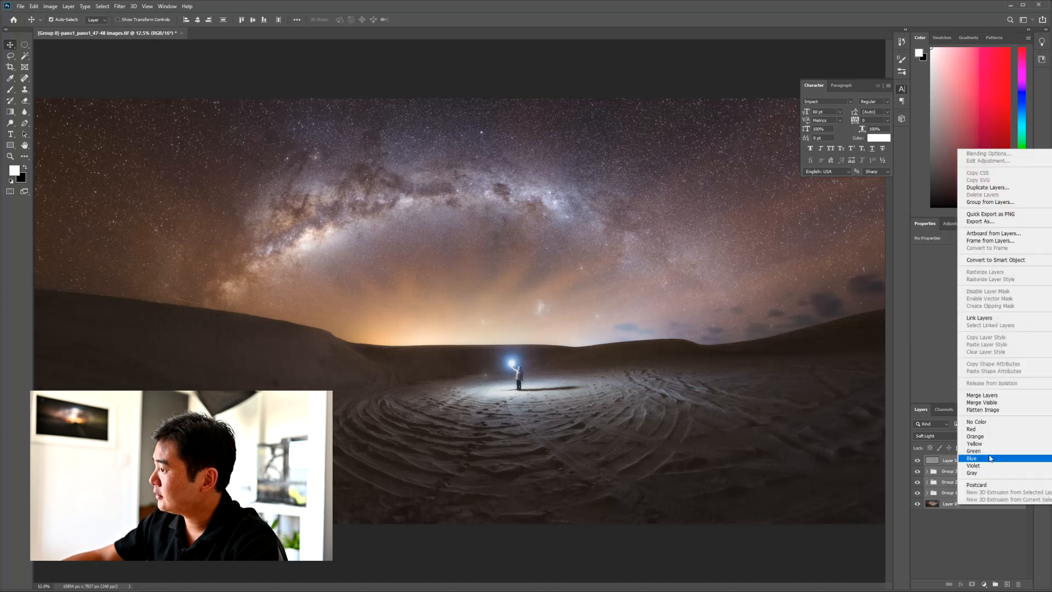
{"action": "left_click", "coordinate": [972, 458]}
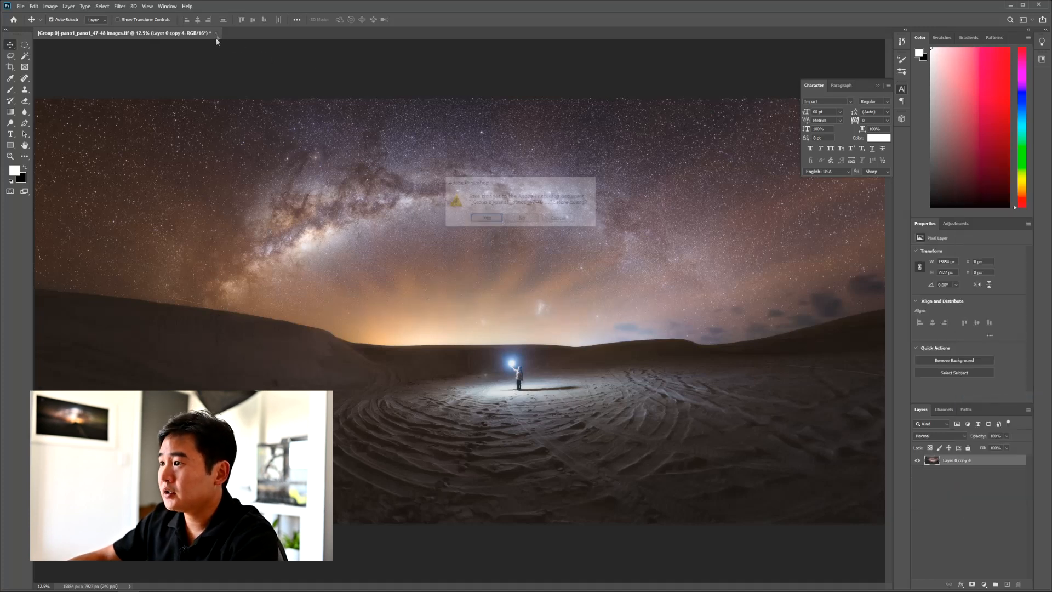
{"action": "left_click", "coordinate": [485, 217]}
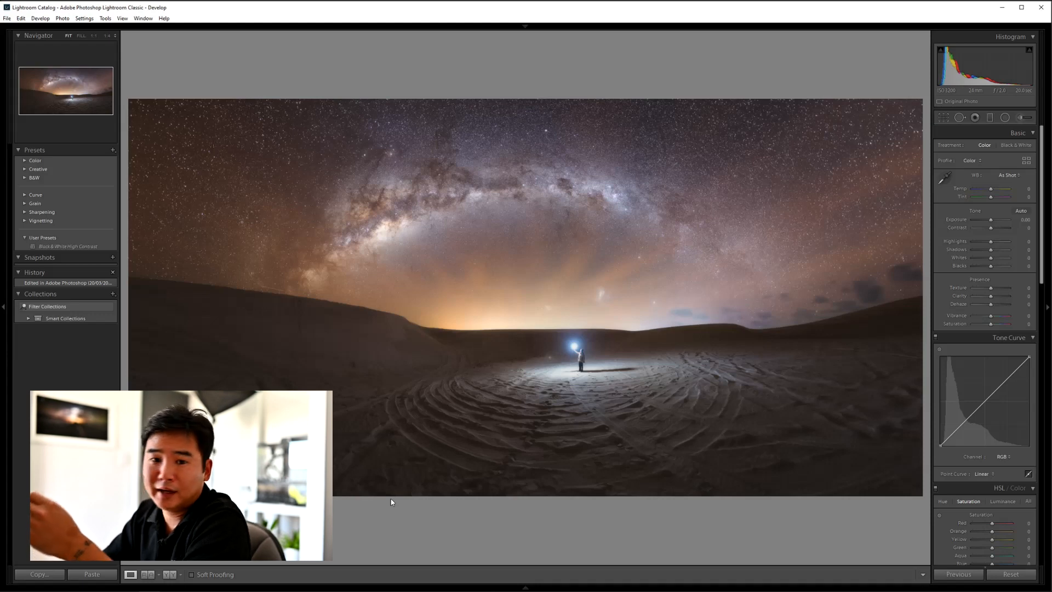
{"action": "mouse_move", "coordinate": [921, 297]}
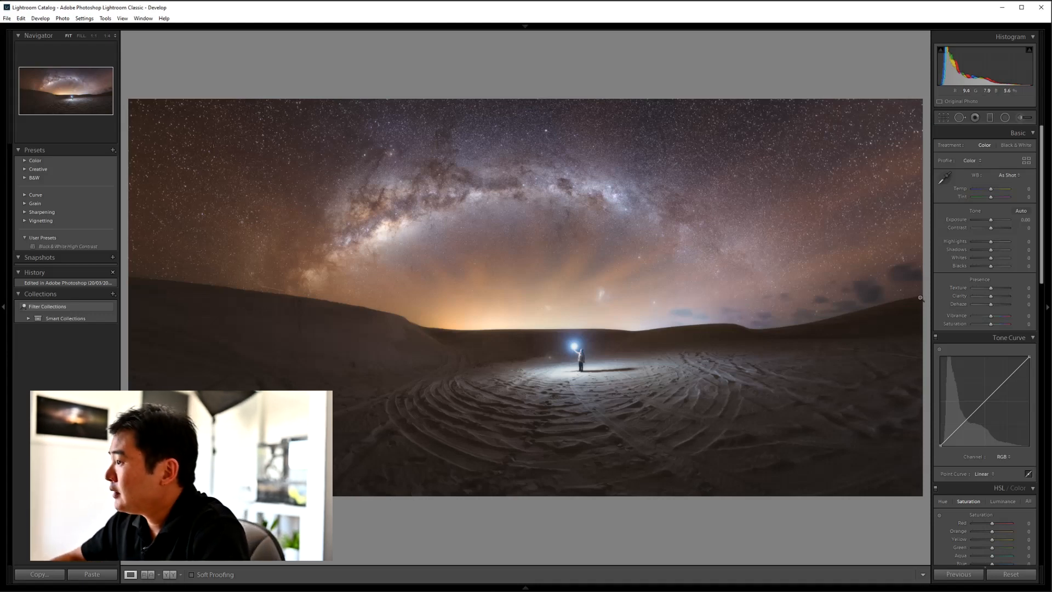
Step: Add a post-crop vignette of Amount -9, Midpoint 22 with softened feather, then choose Export for the photo
{"action": "scroll", "scroll_direction": "down", "scroll_amount": 3}
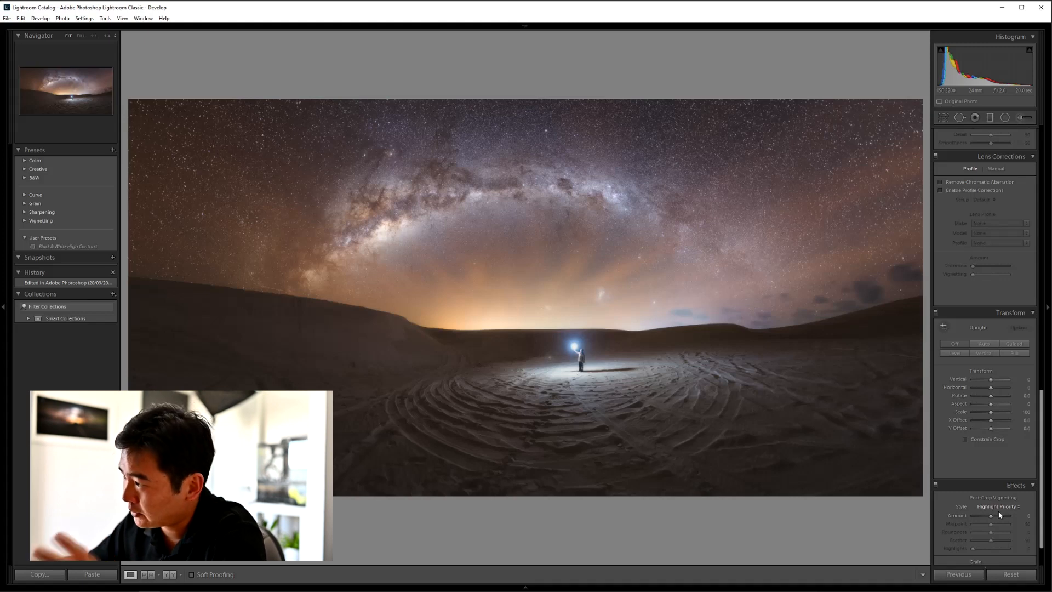
{"action": "left_click_drag", "start_coordinate": [1000, 515], "coordinate": [990, 515]}
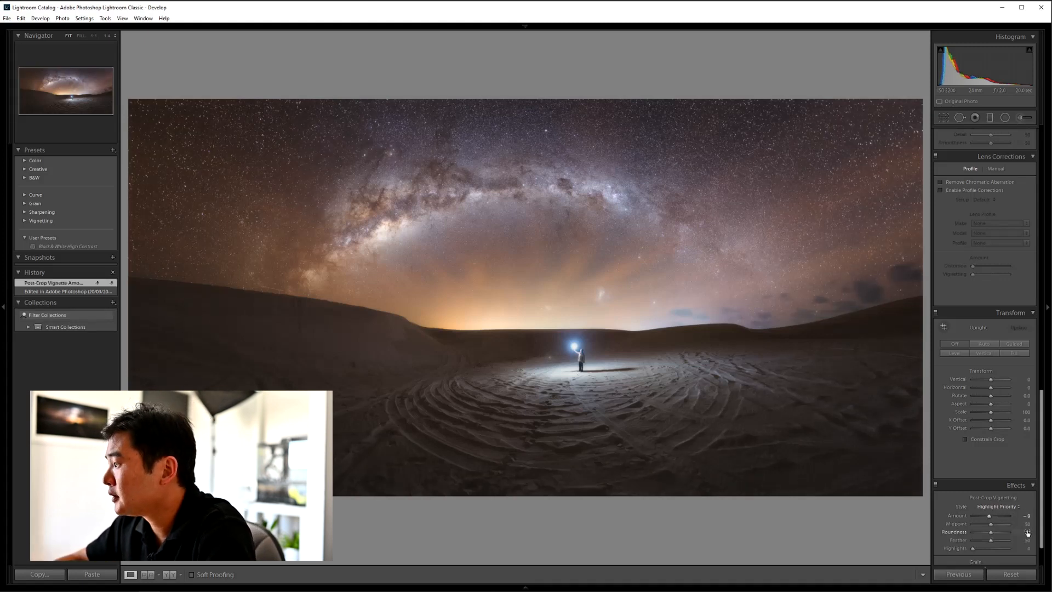
{"action": "left_click_drag", "start_coordinate": [999, 523], "coordinate": [983, 524]}
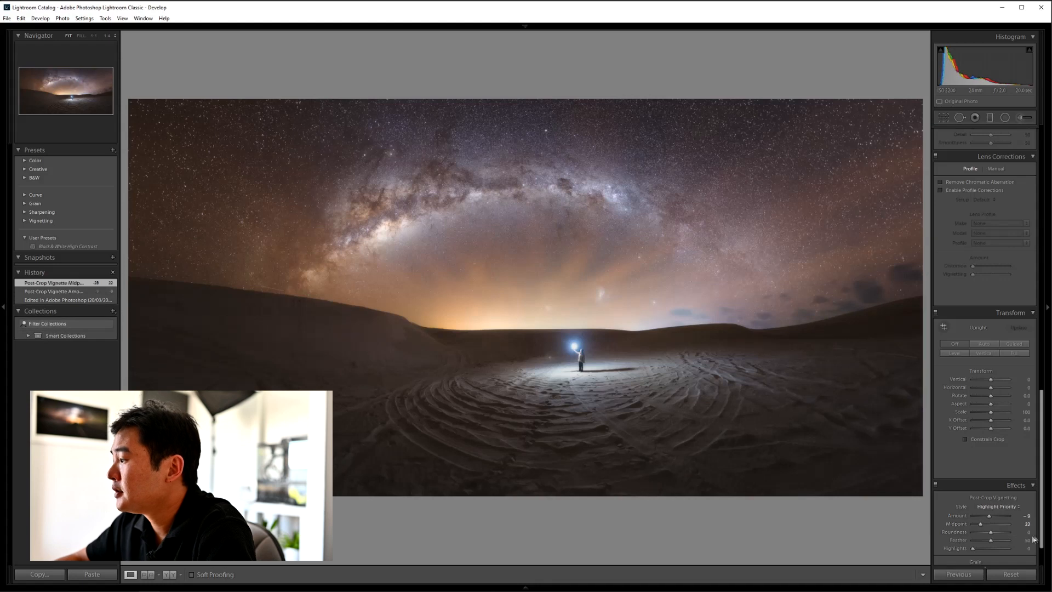
{"action": "left_click_drag", "start_coordinate": [993, 532], "coordinate": [1006, 533]}
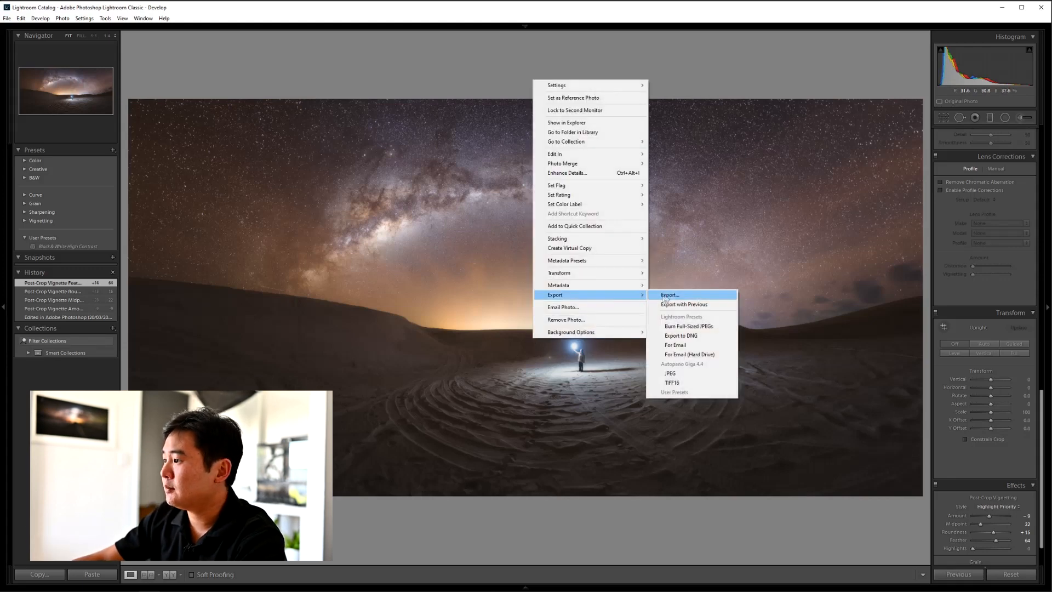
{"action": "left_click", "coordinate": [668, 295]}
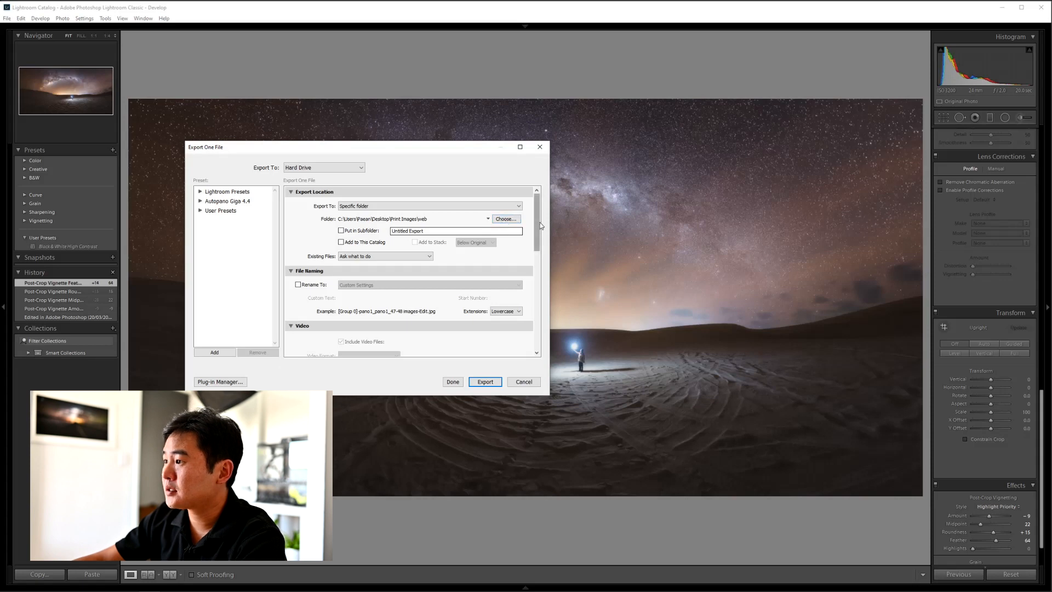
{"action": "mouse_move", "coordinate": [557, 300]}
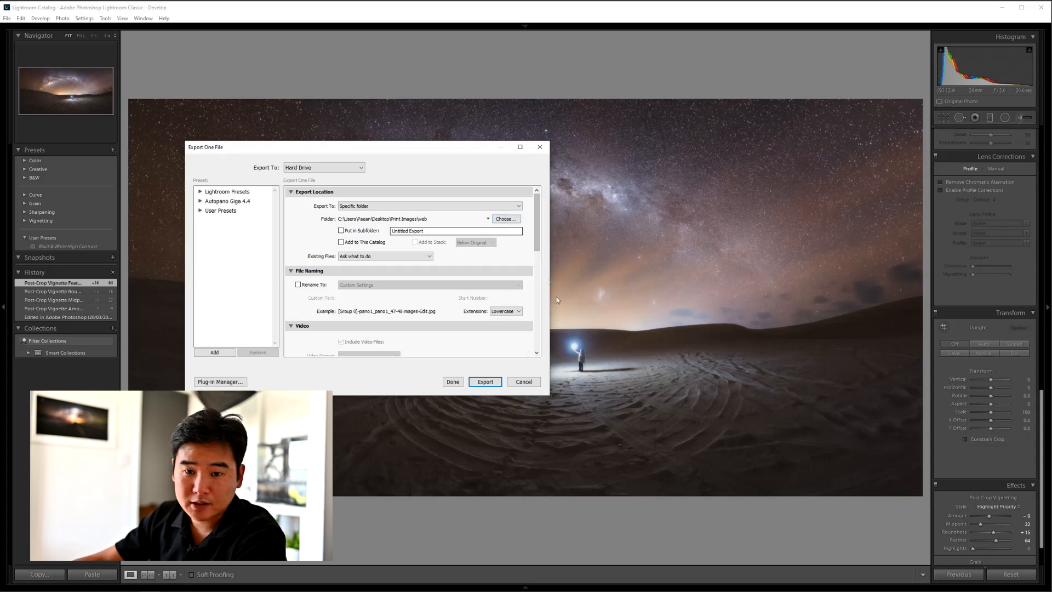